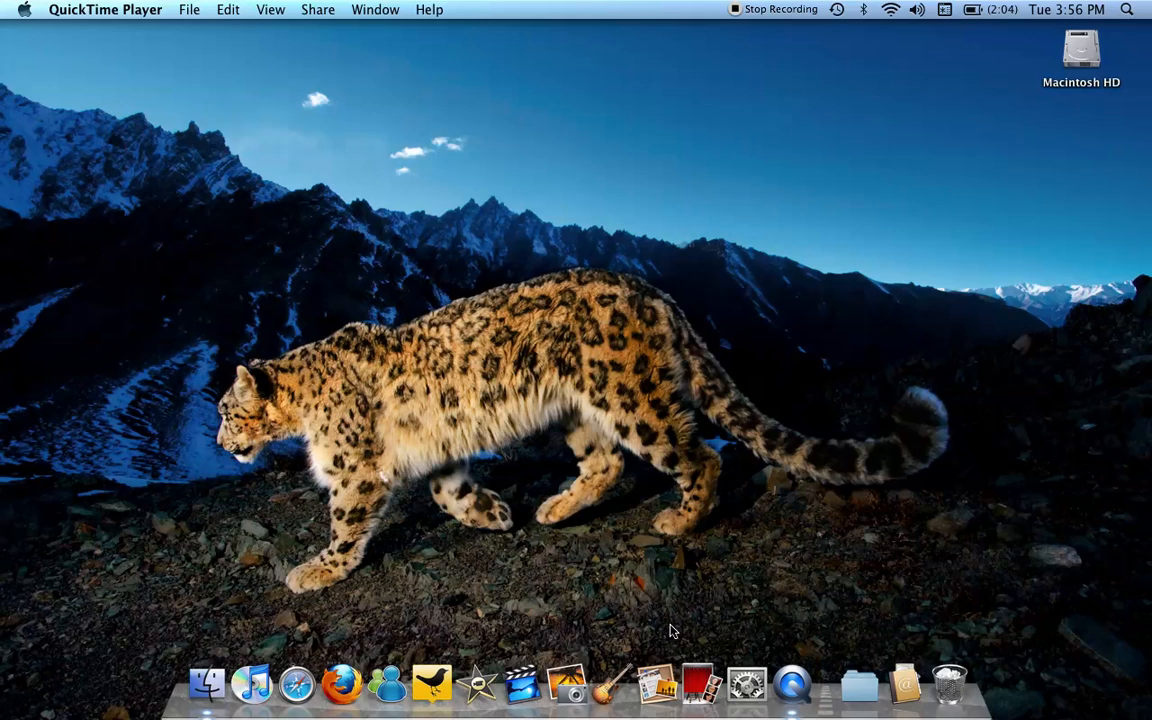
pyautogui.moveTo(936, 540)
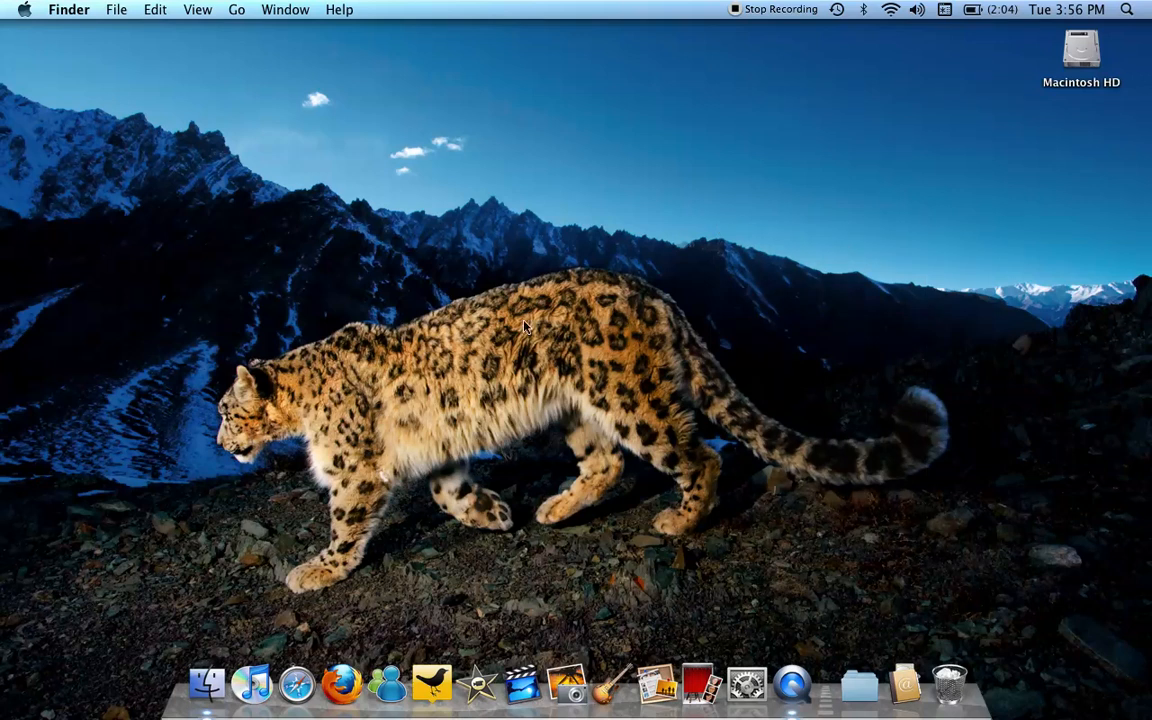
pyautogui.moveTo(1136, 16)
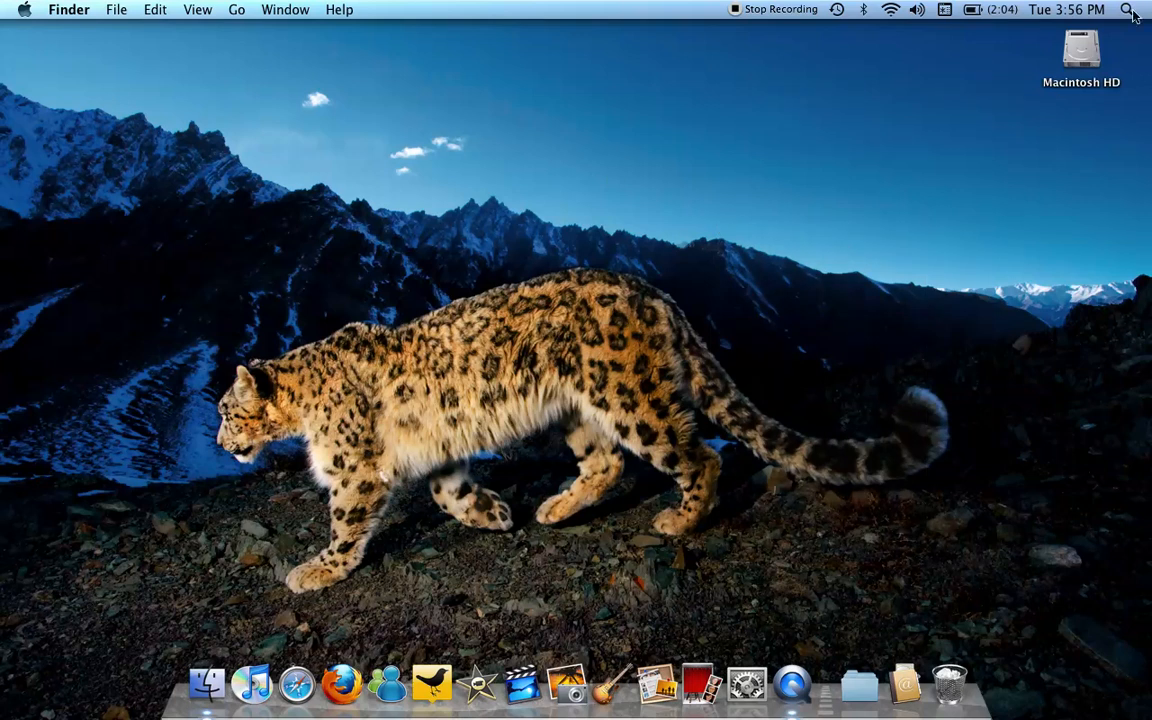
pyautogui.moveTo(646, 548)
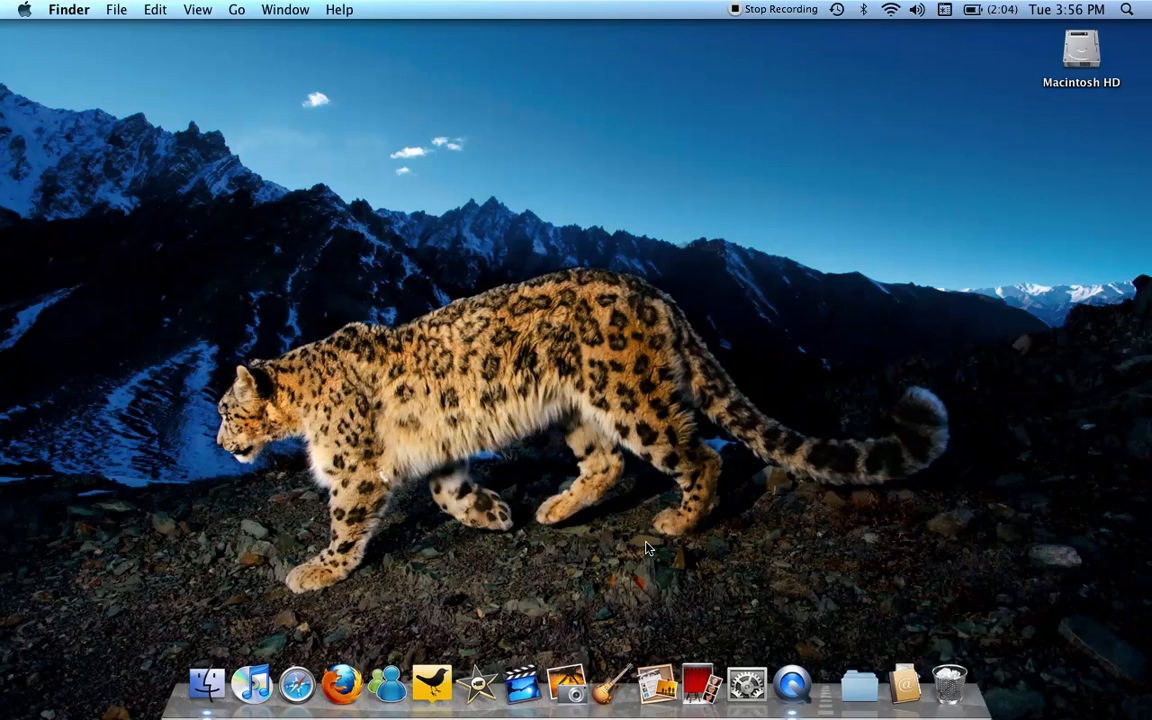
pyautogui.moveTo(250, 172)
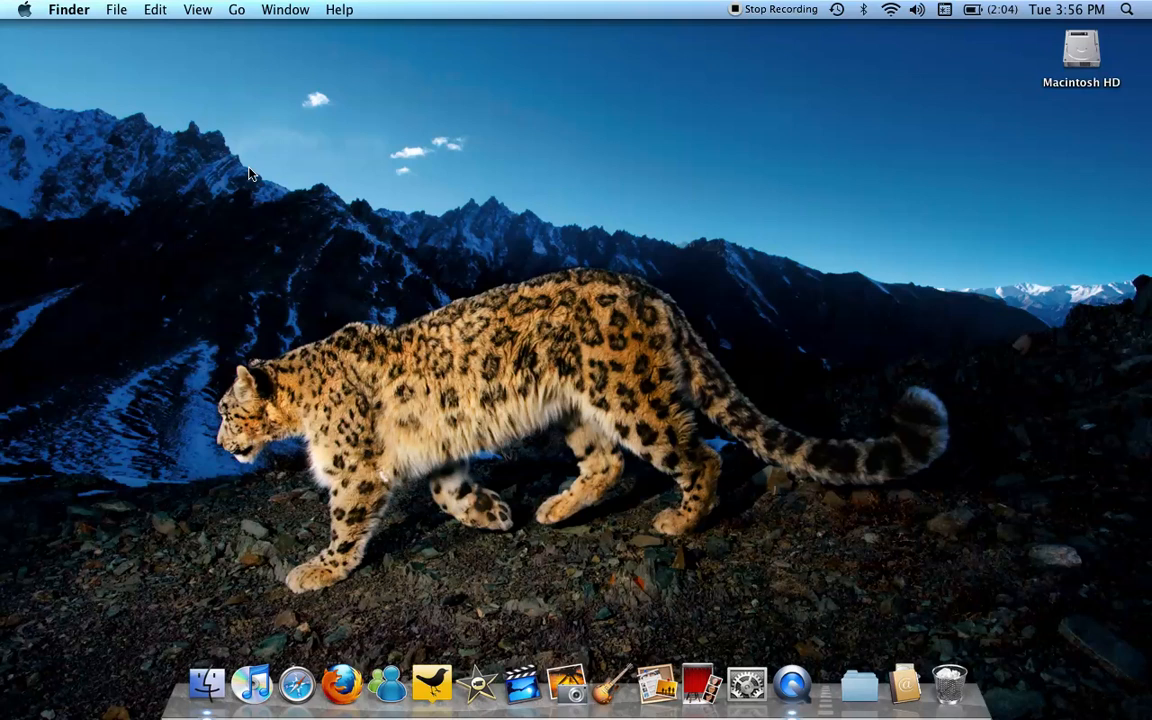
pyautogui.moveTo(478, 684)
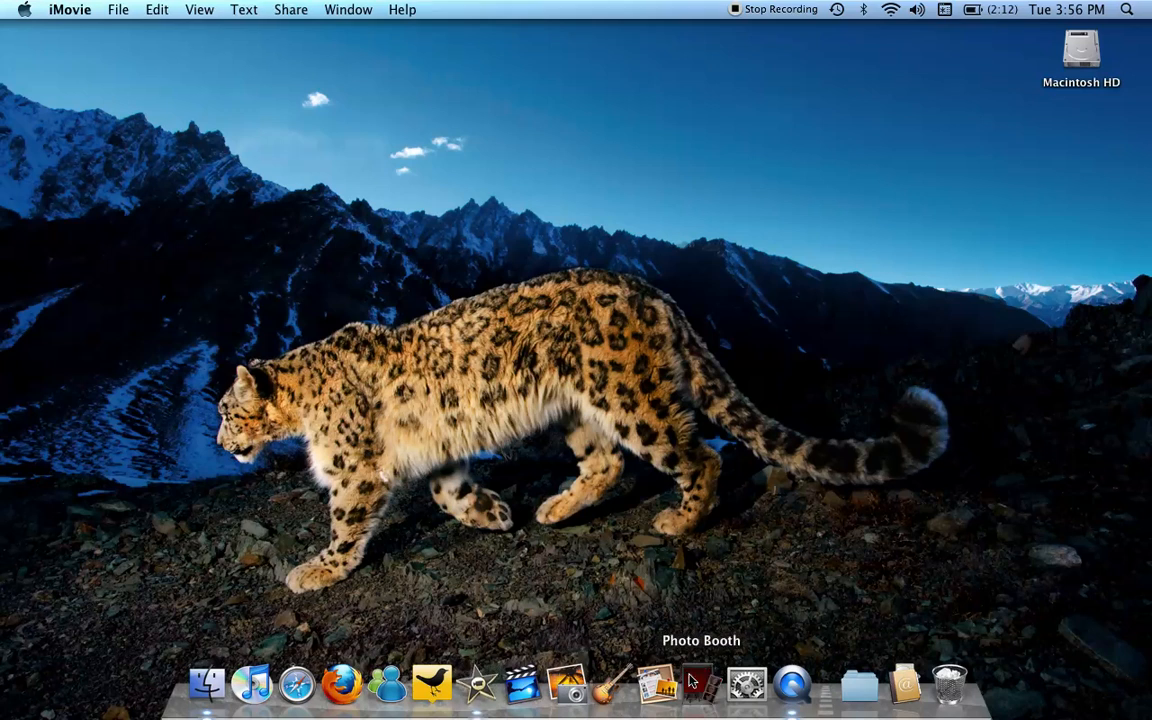
# Launch Photo Booth from the Dock to review its strip of 26 photos and 1 movie
pyautogui.click(698, 684)
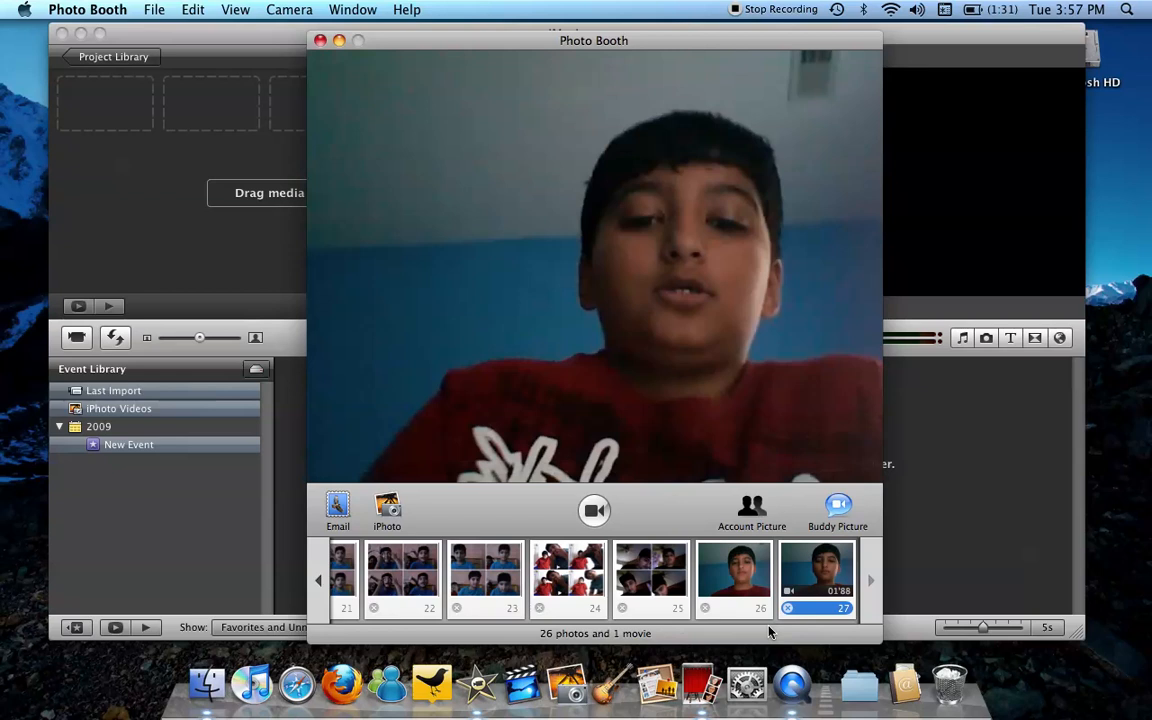
pyautogui.moveTo(304, 38)
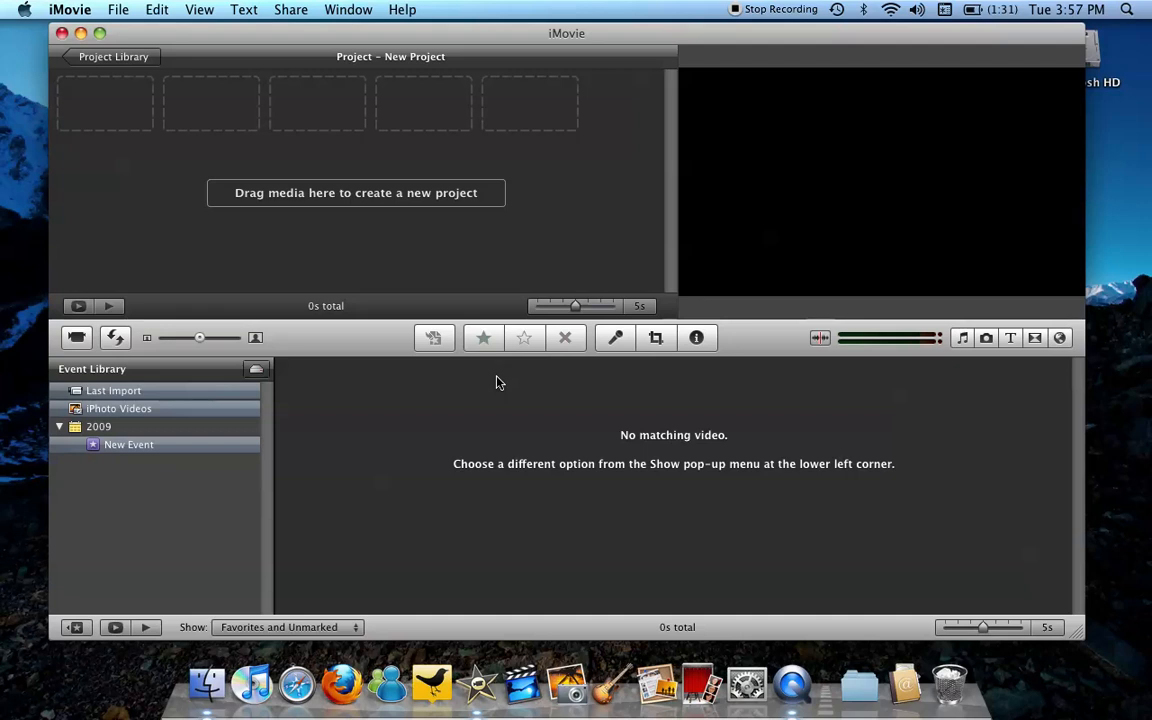
pyautogui.moveTo(312, 16)
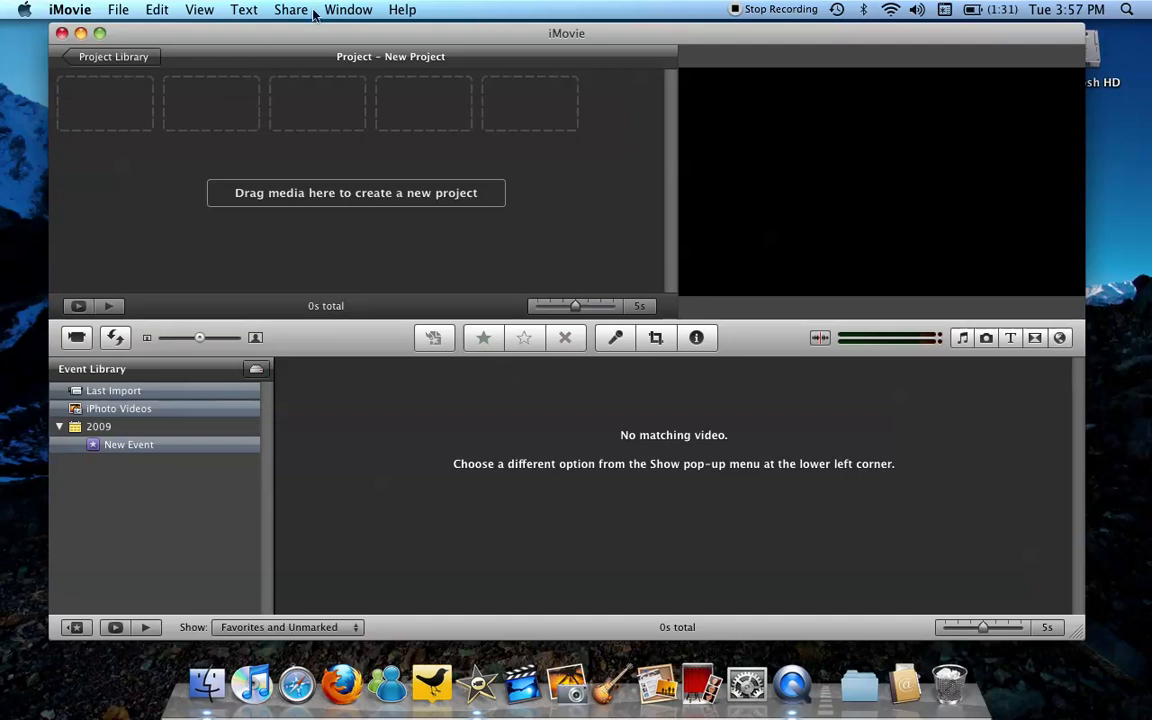
pyautogui.moveTo(124, 8)
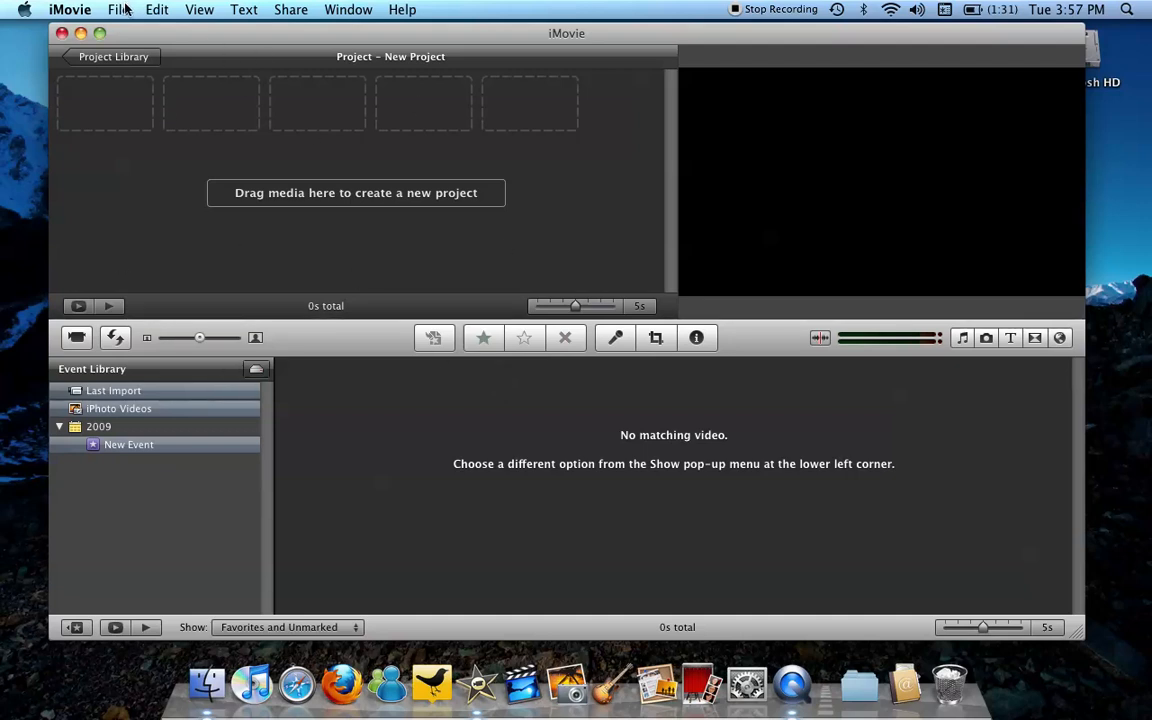
# Bring up the movie import window via File > Import > Movies
pyautogui.click(118, 8)
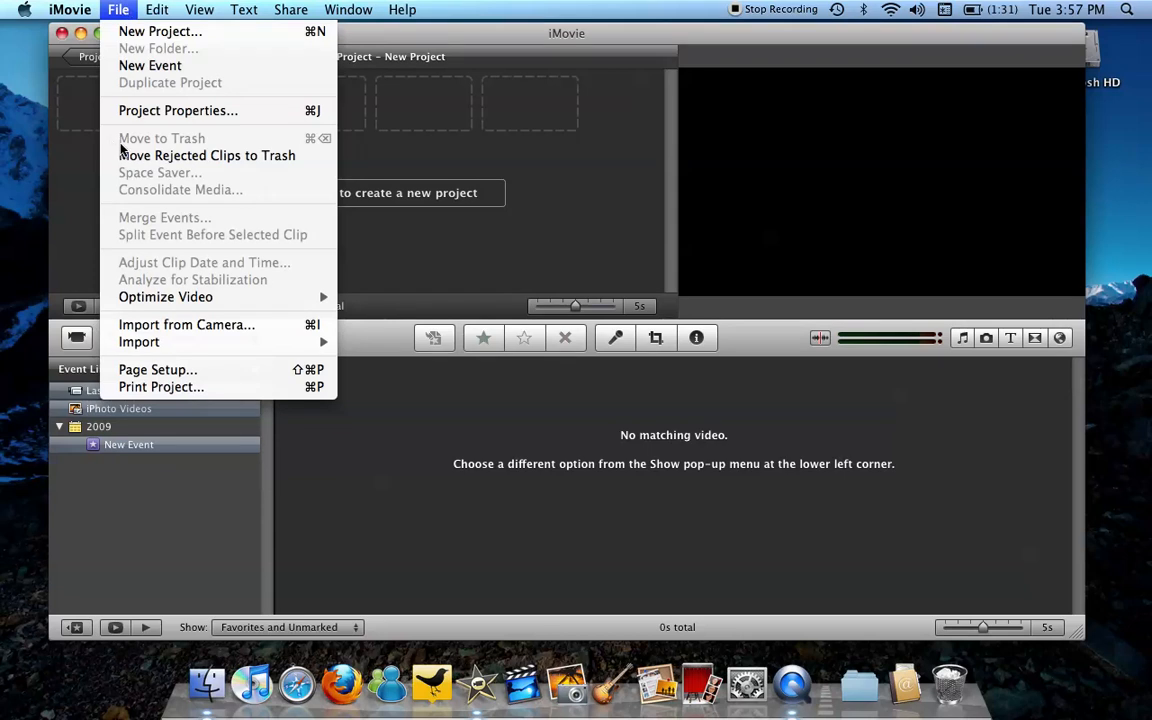
pyautogui.moveTo(188, 324)
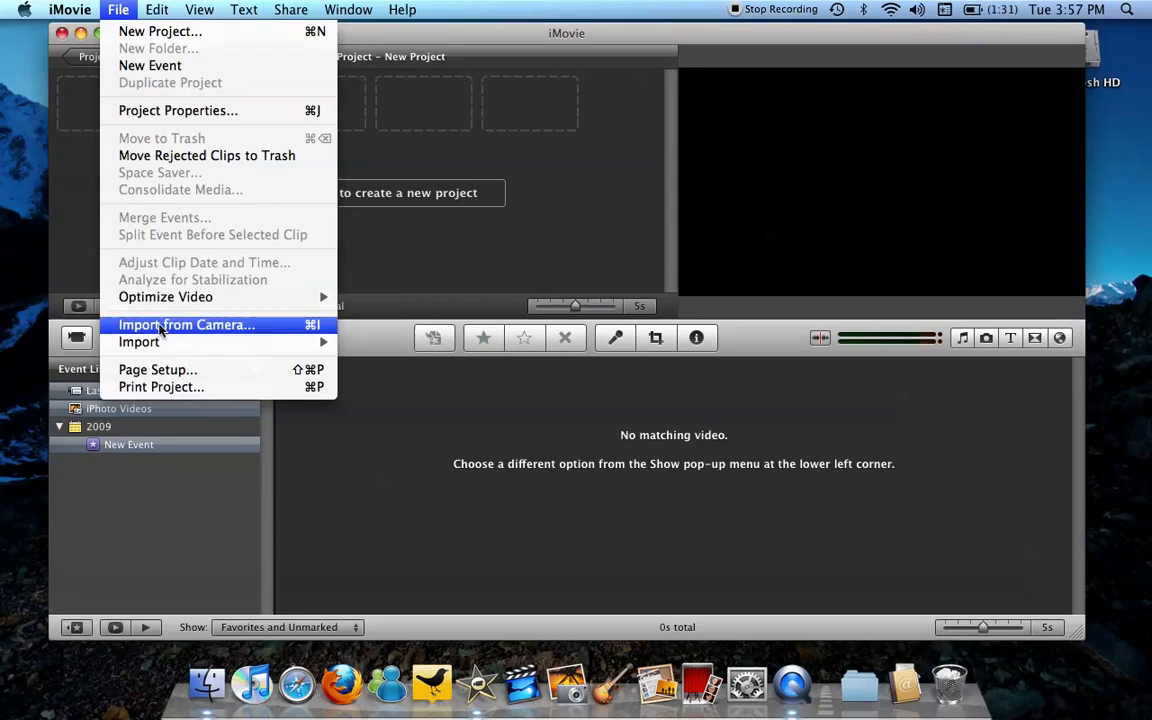
pyautogui.moveTo(140, 342)
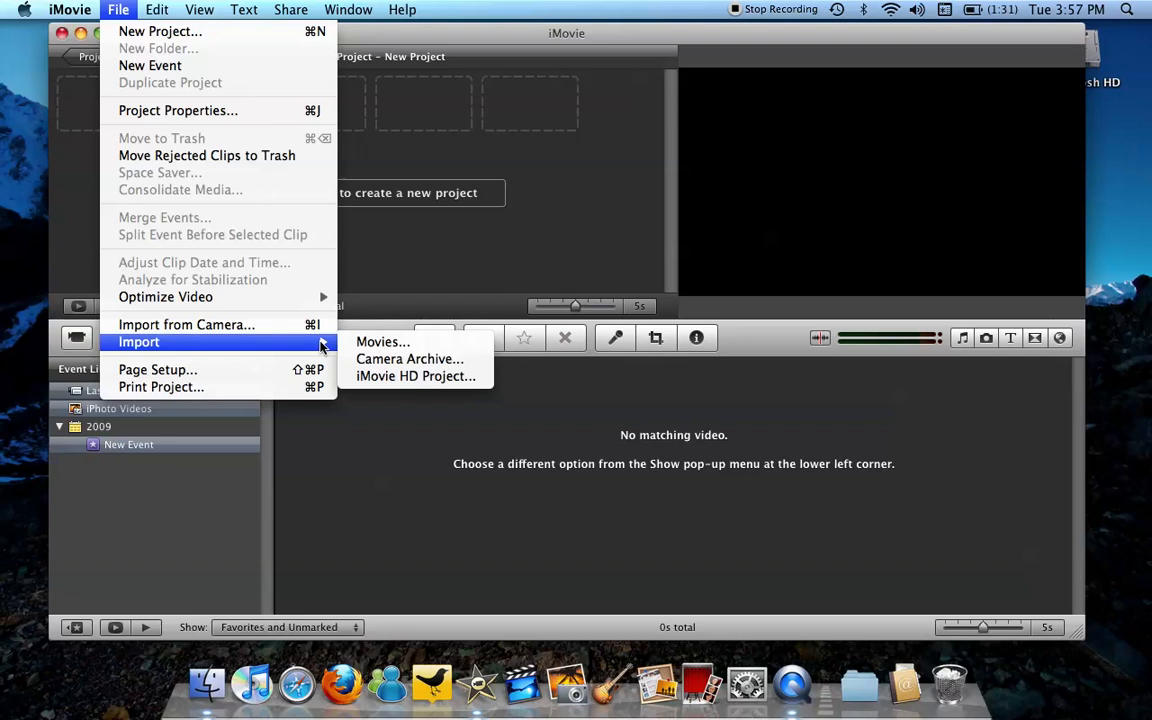
pyautogui.click(382, 340)
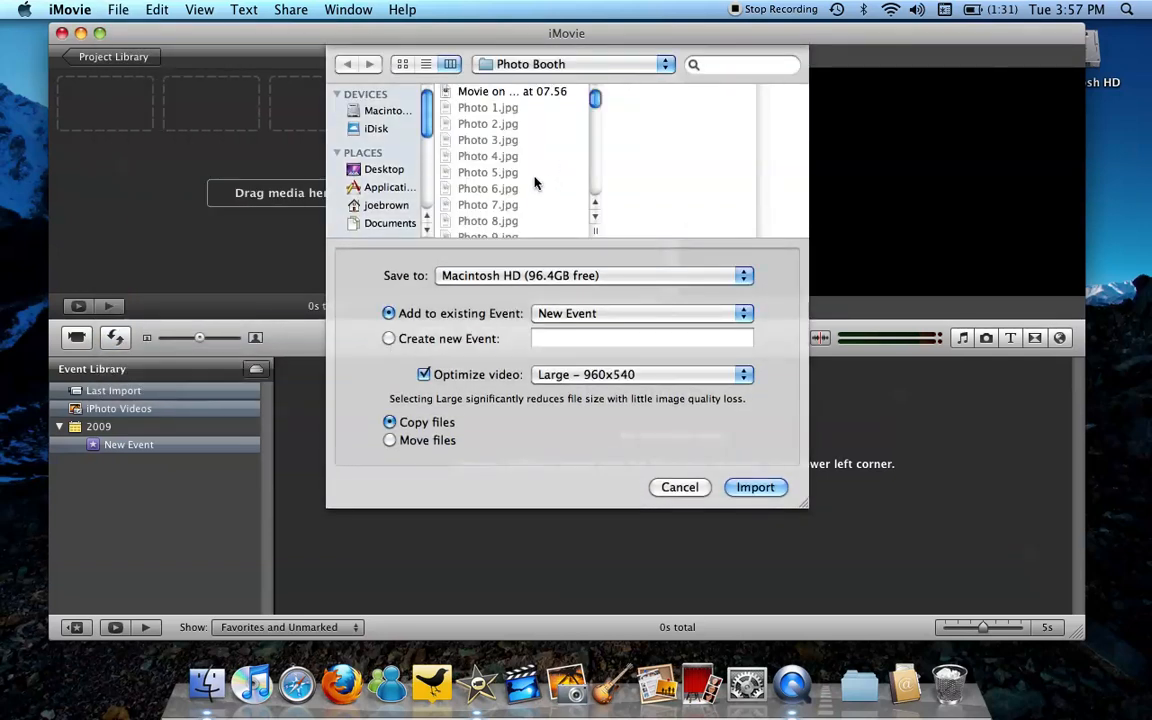
pyautogui.moveTo(376, 206)
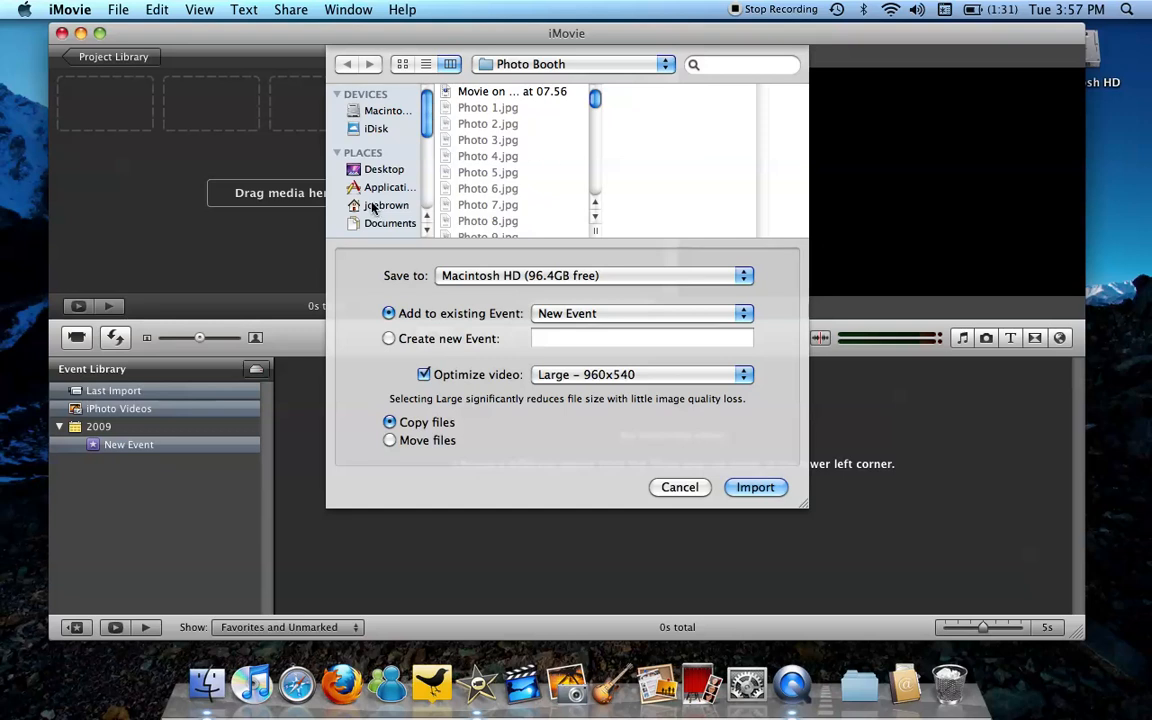
# Browse through the sidebar to the home folder and into Pictures, where Photo Booth is listed
pyautogui.click(388, 188)
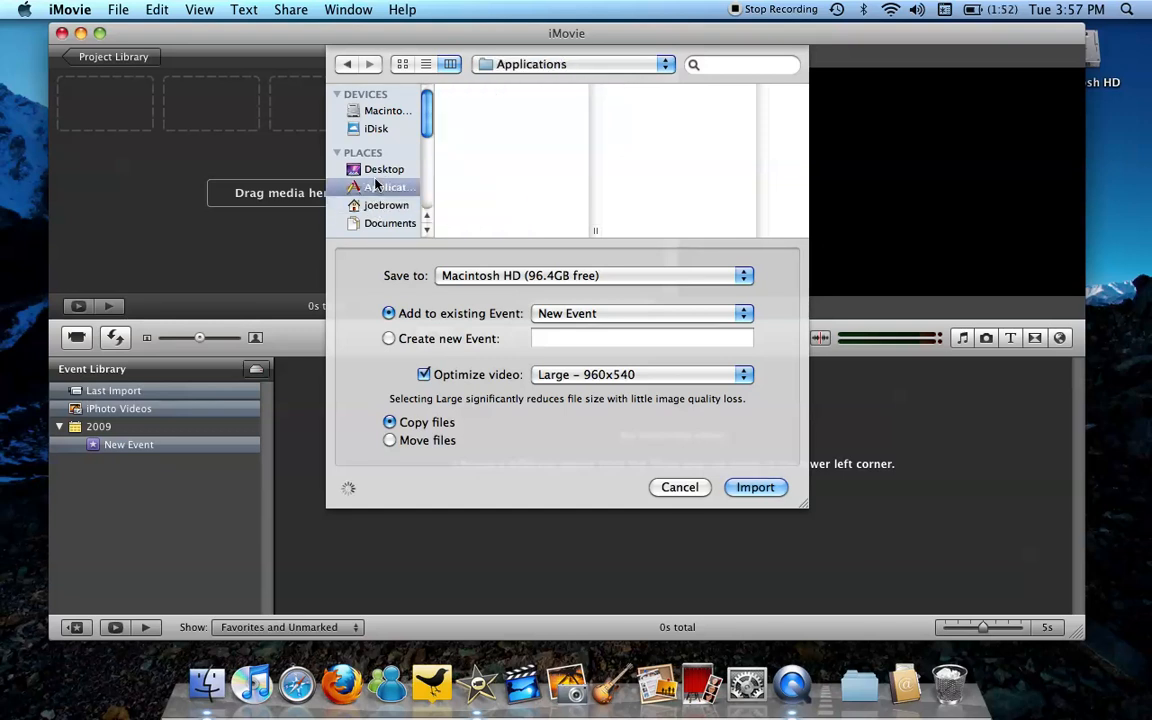
pyautogui.click(388, 222)
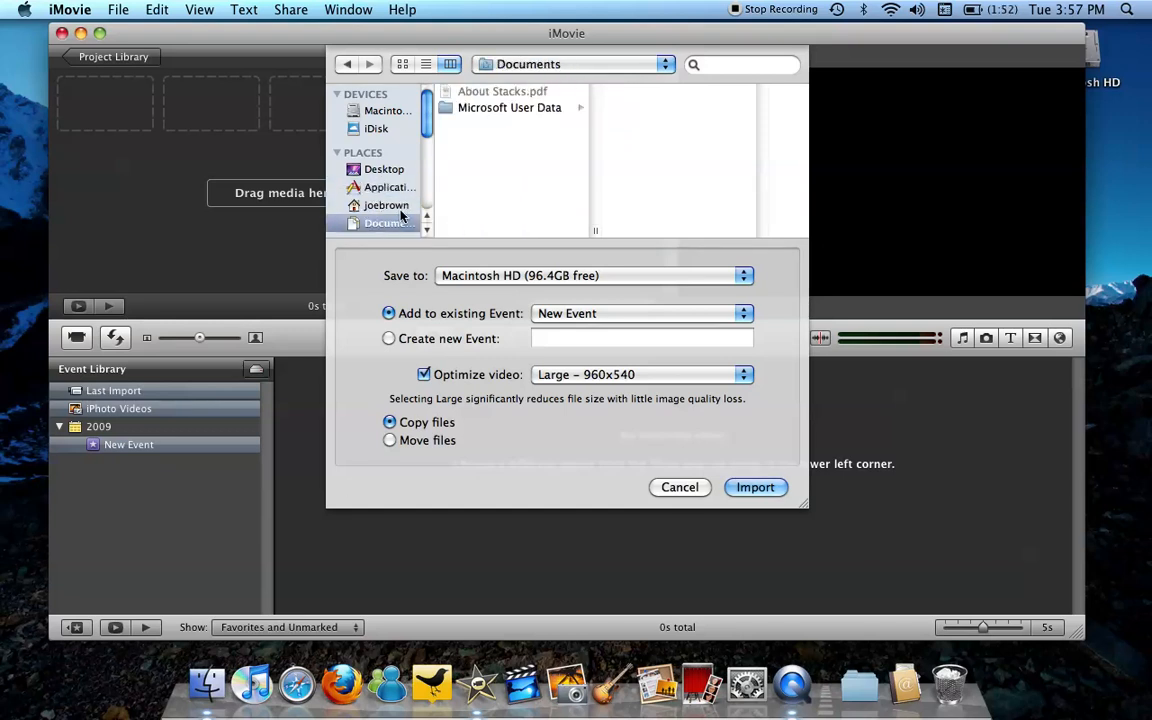
pyautogui.click(386, 204)
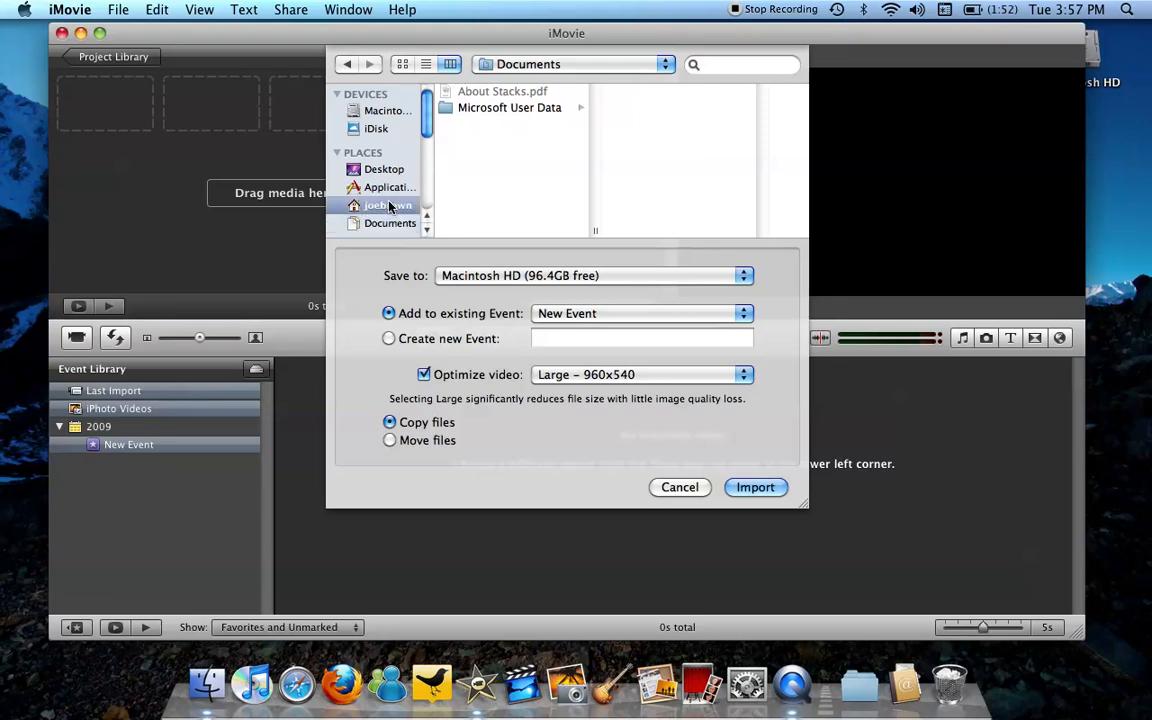
pyautogui.click(386, 204)
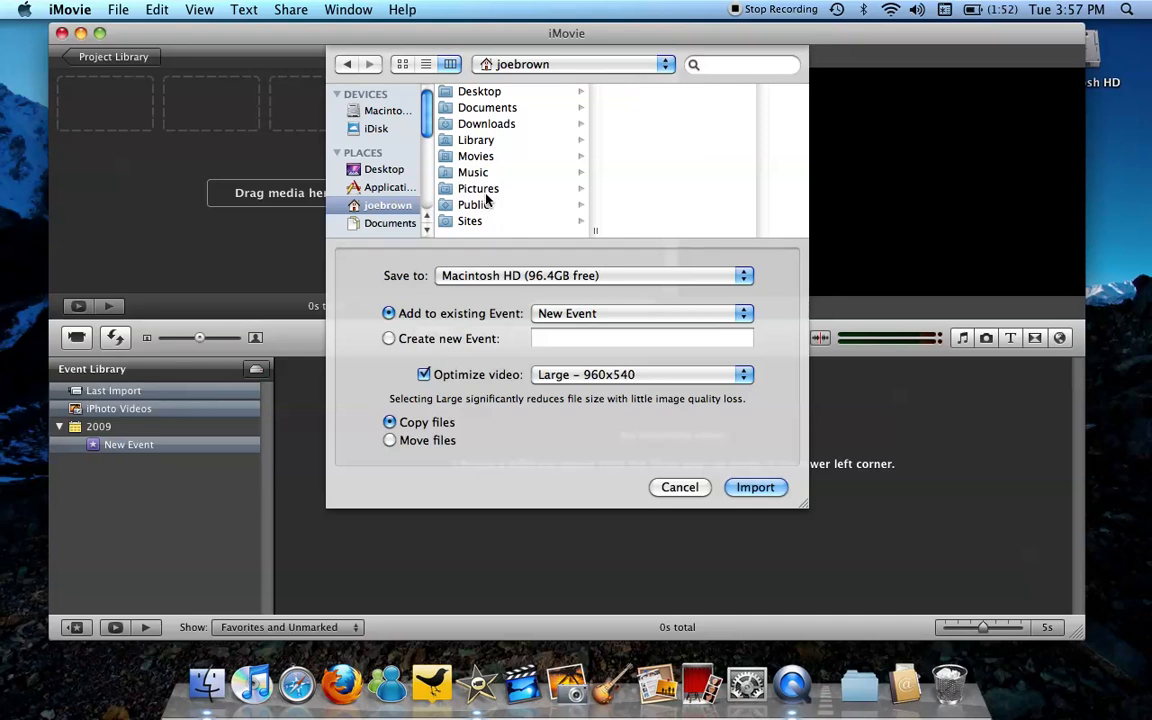
pyautogui.moveTo(510, 196)
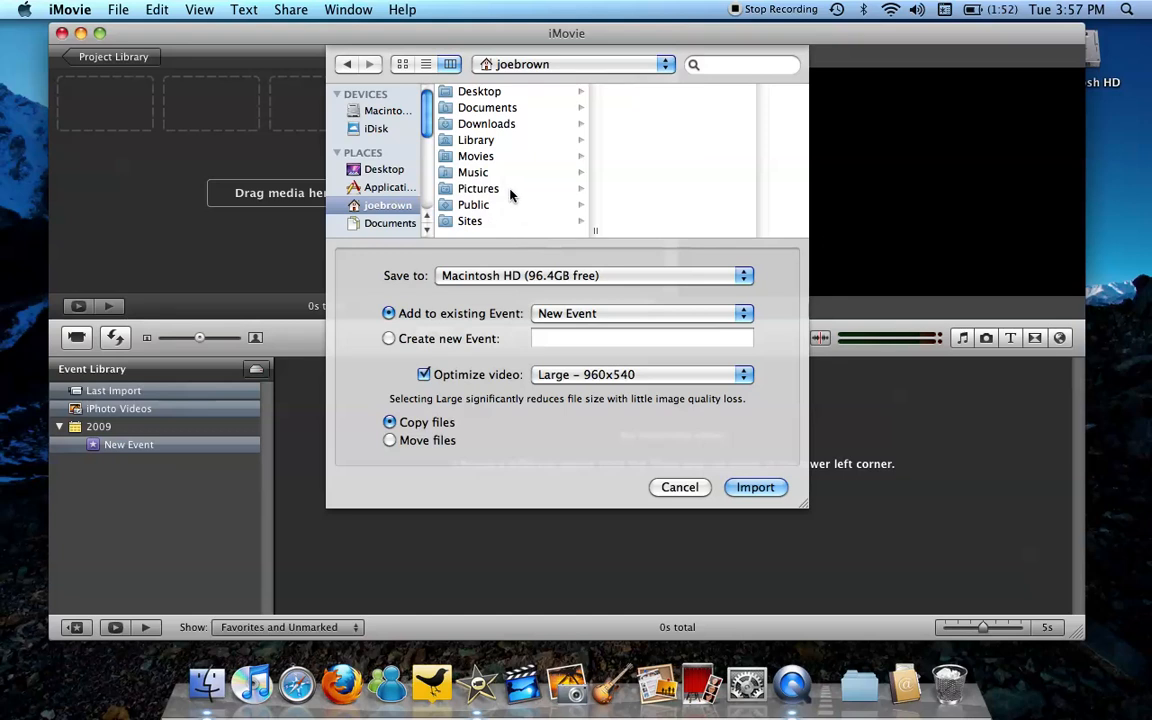
pyautogui.moveTo(464, 200)
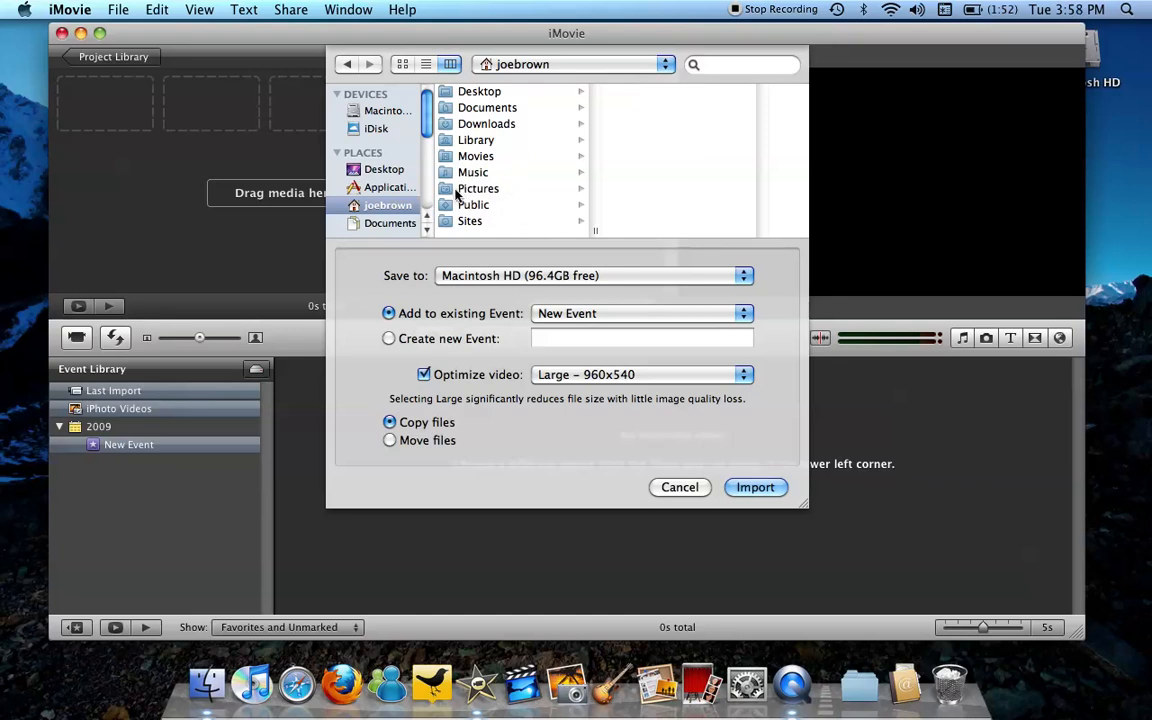
pyautogui.click(478, 188)
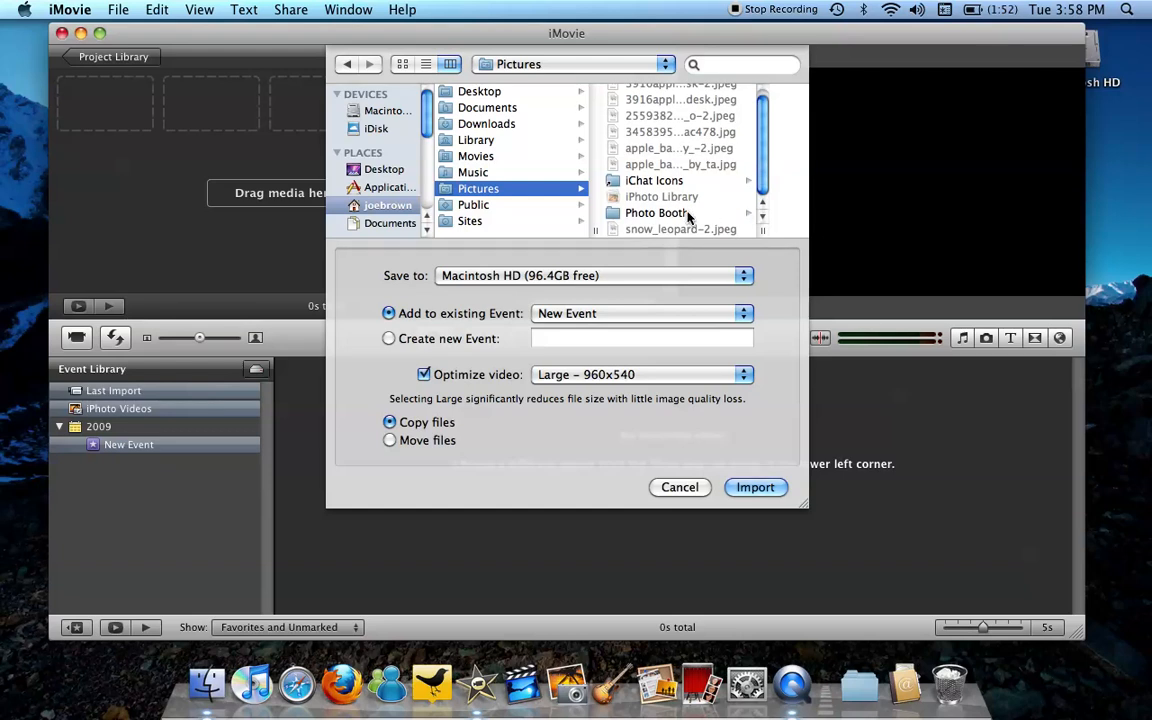
# Choose the movie inside the Photo Booth folder and preview it
pyautogui.doubleClick(656, 212)
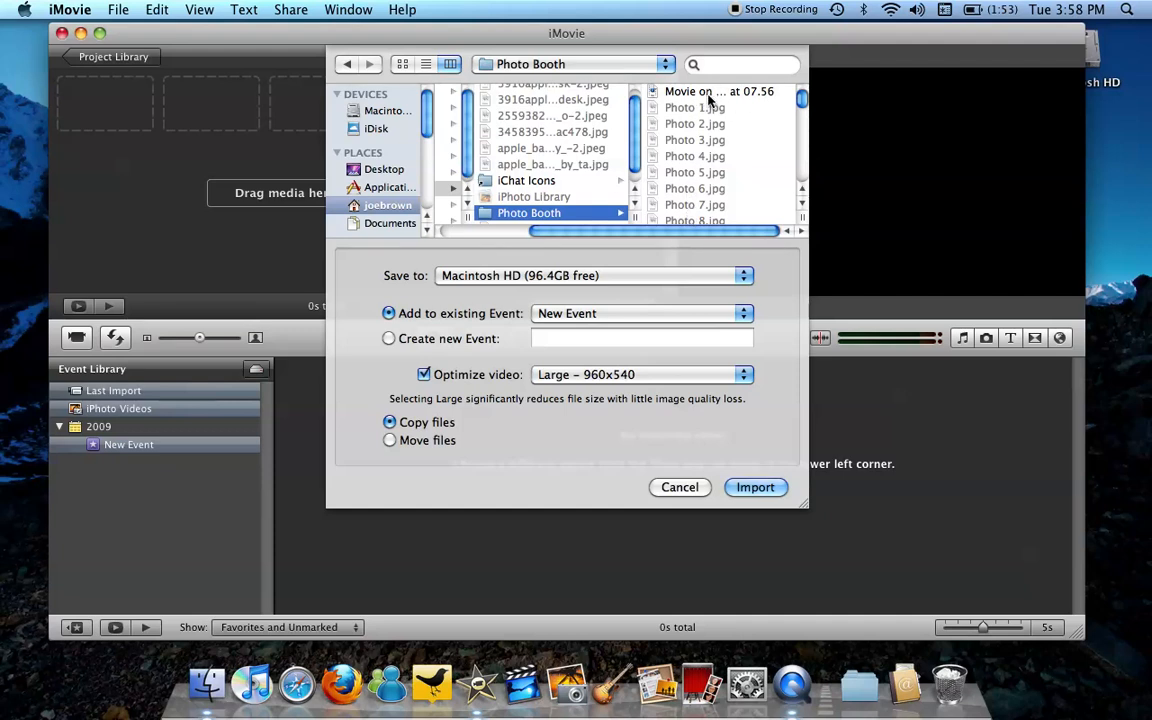
pyautogui.moveTo(780, 116)
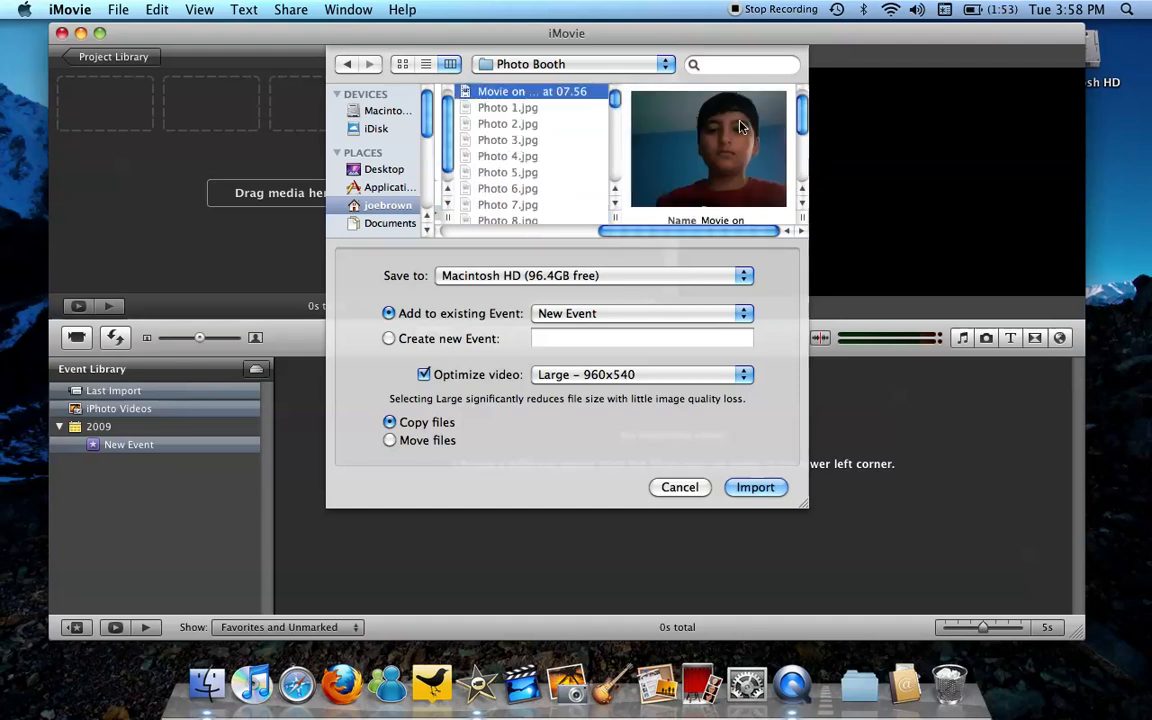
pyautogui.scroll(-3)
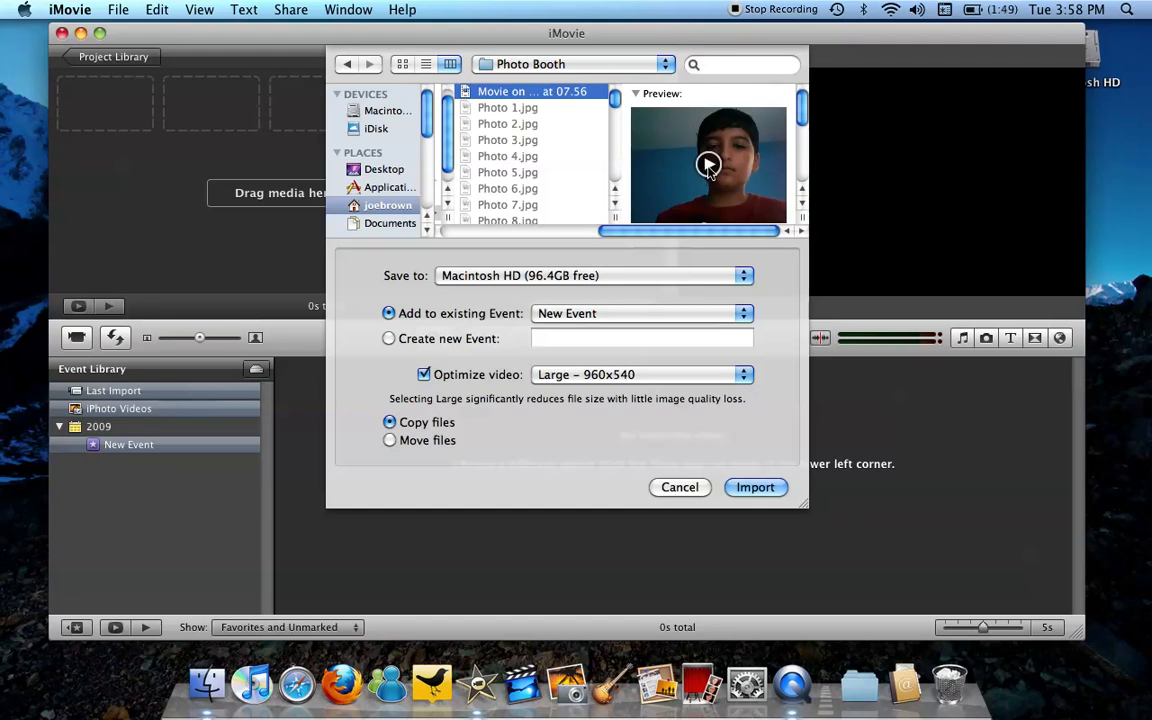
pyautogui.click(708, 164)
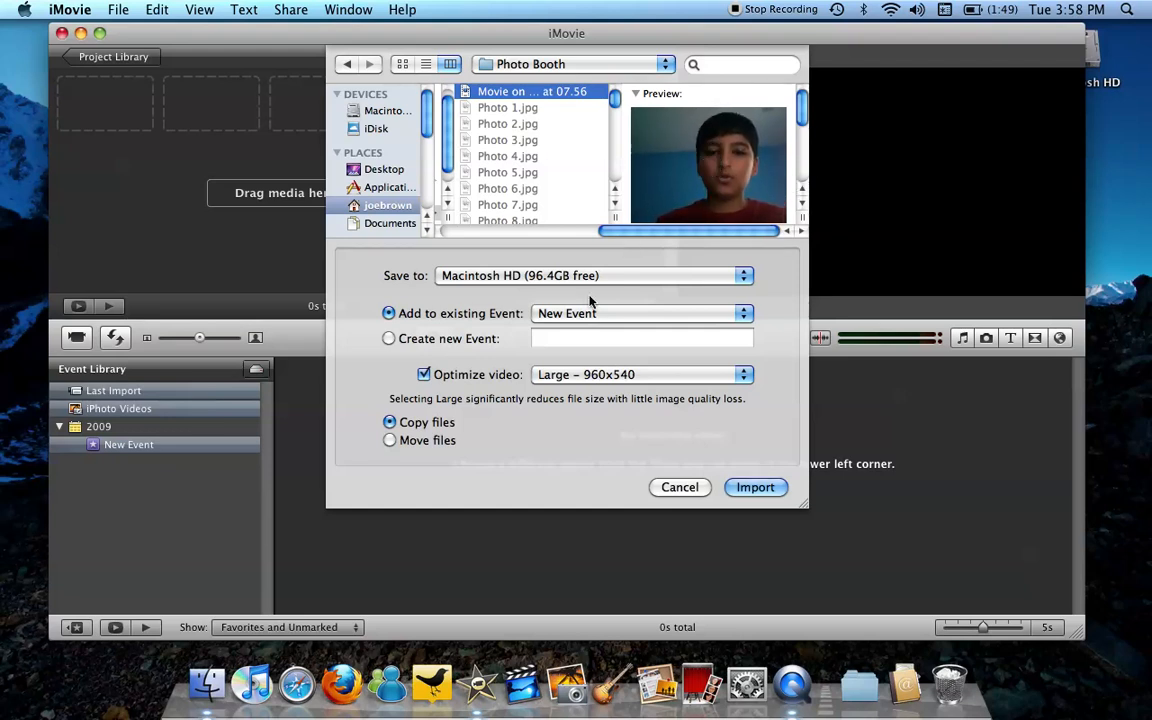
# Import it into the existing New Event, optimized at Large 960x540
pyautogui.click(640, 312)
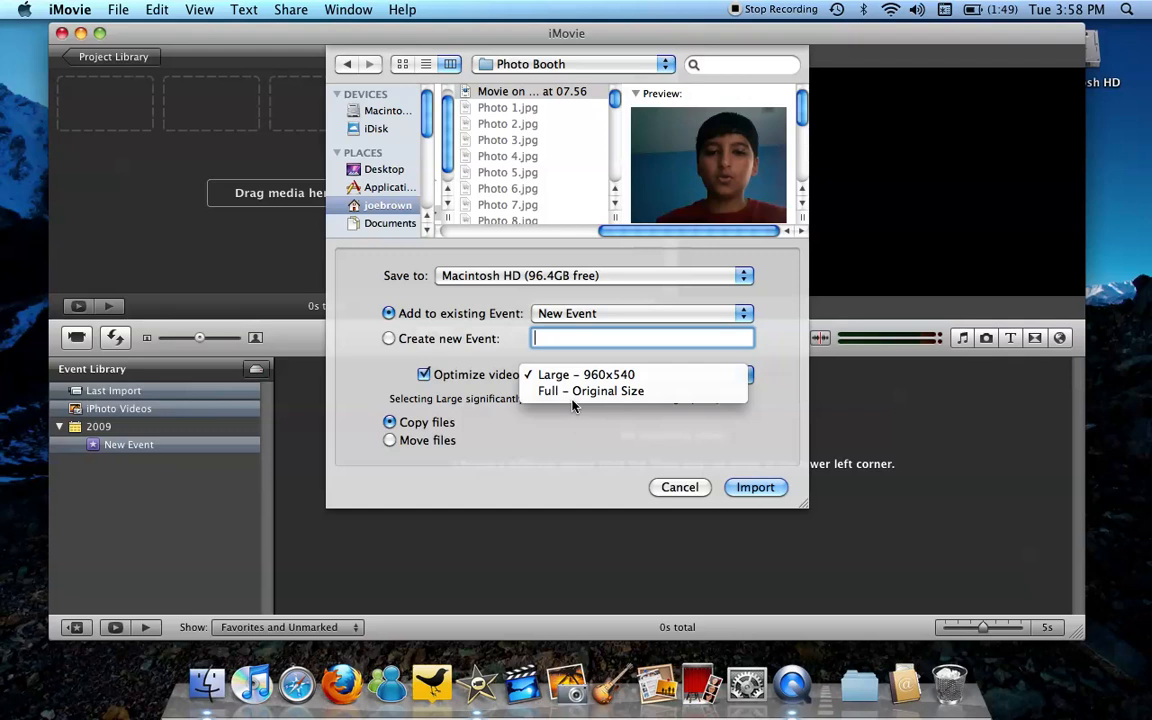
pyautogui.click(586, 374)
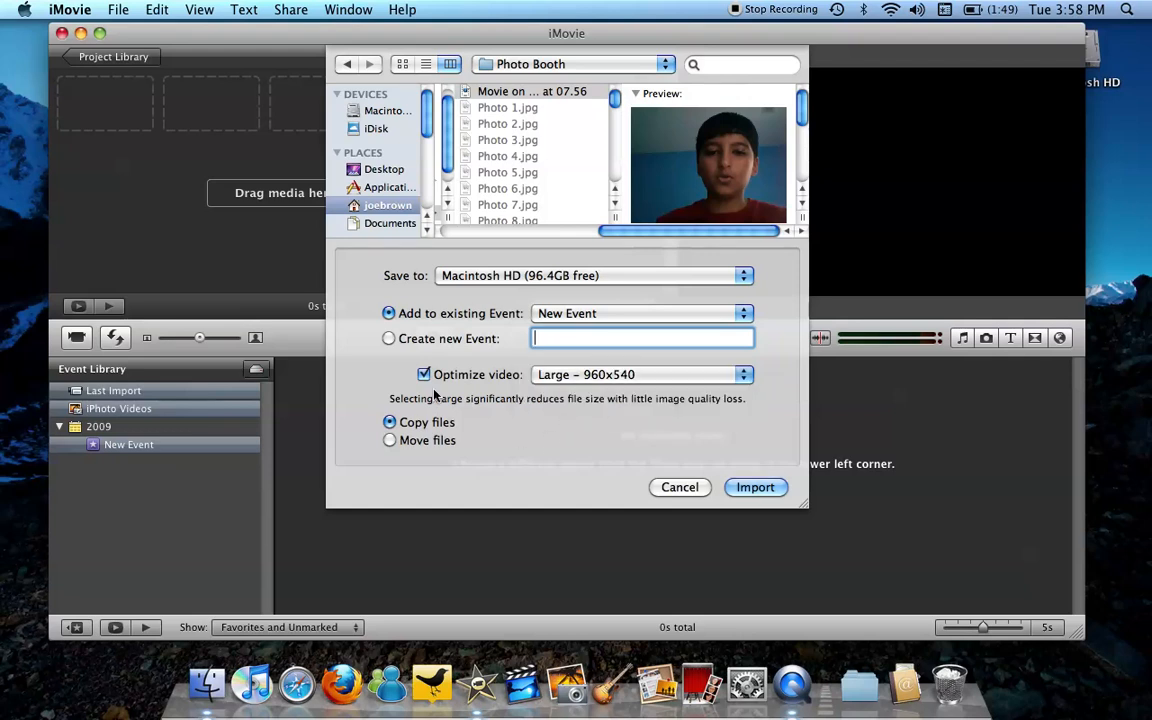
pyautogui.moveTo(676, 330)
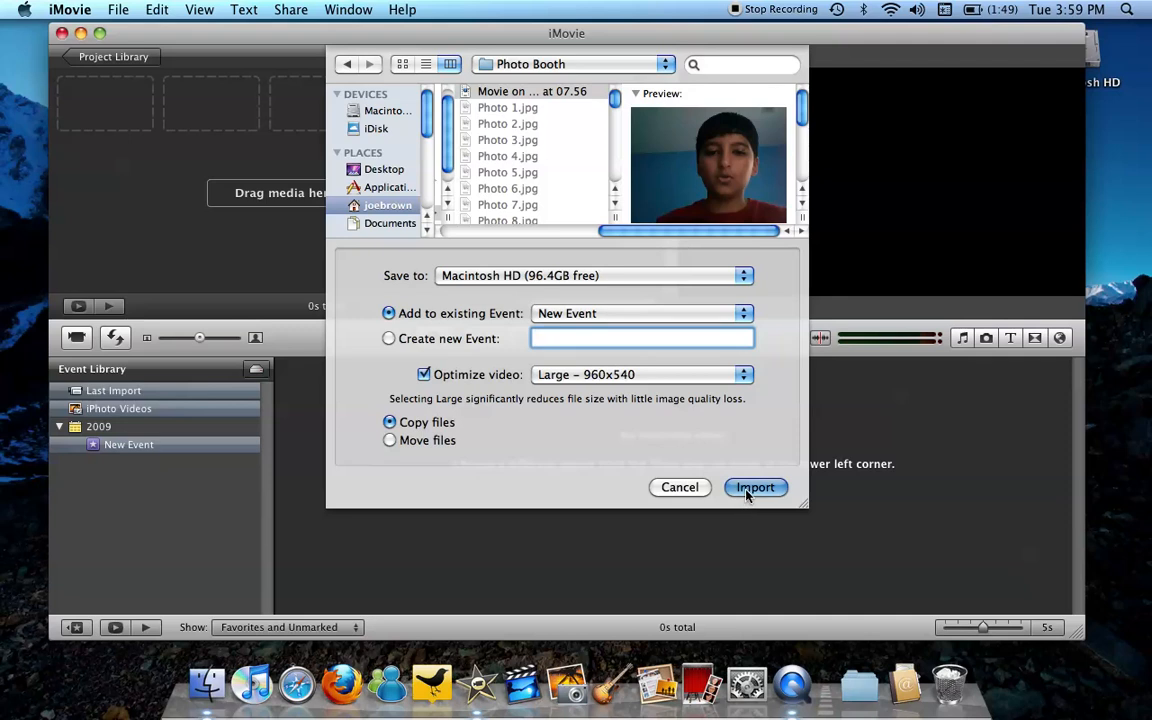
pyautogui.click(756, 488)
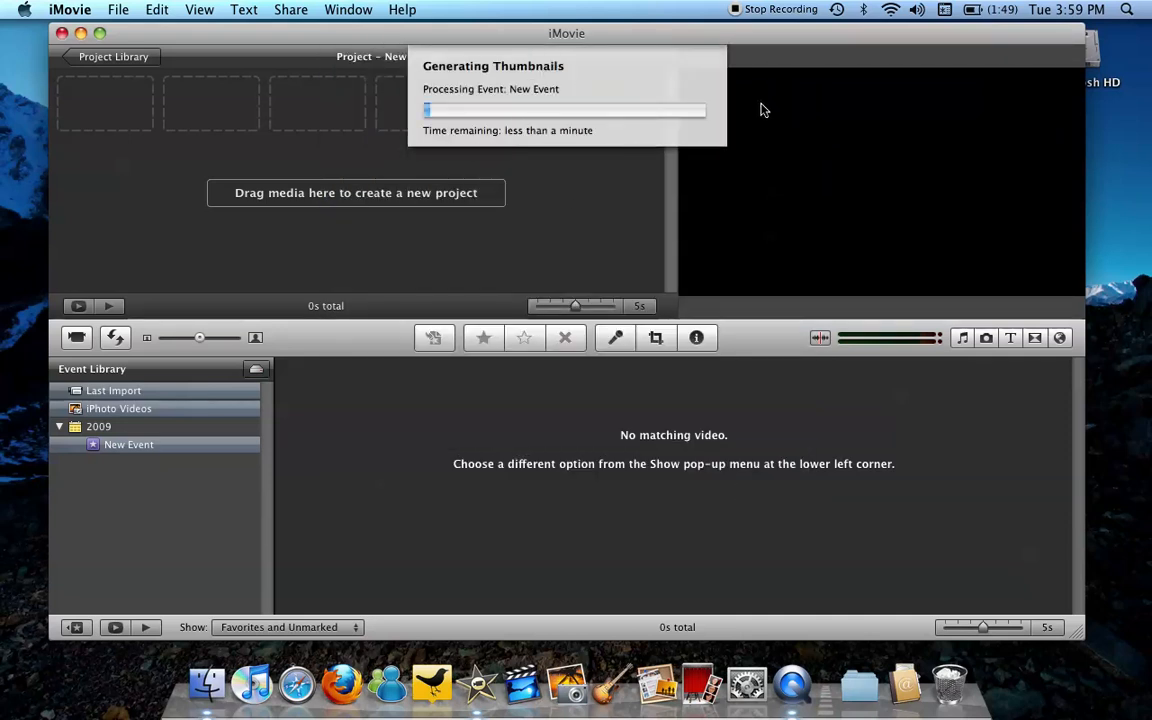
pyautogui.moveTo(368, 304)
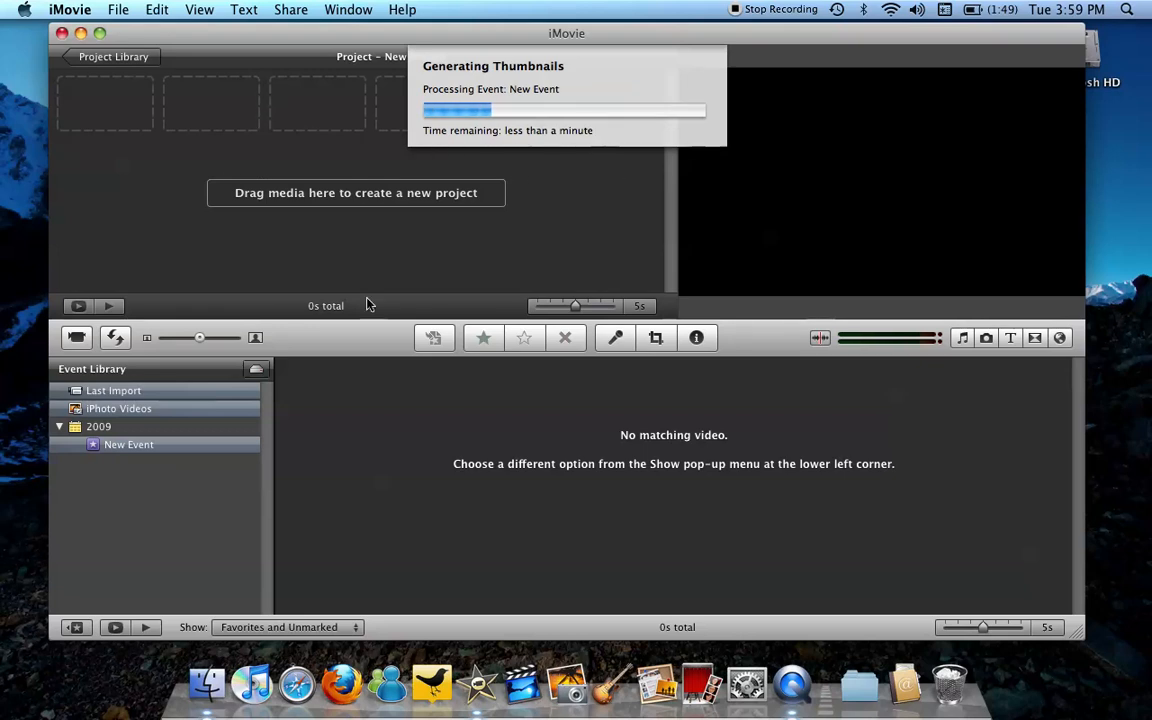
pyautogui.moveTo(180, 282)
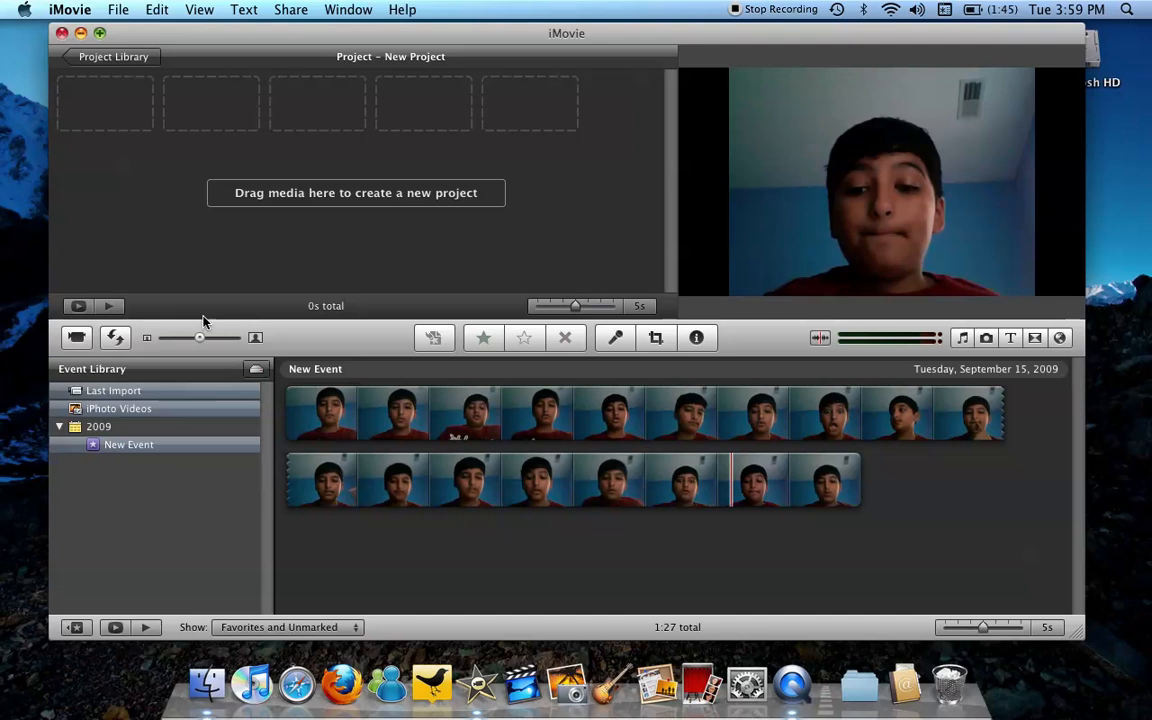
# Select a stretch of the imported clip and drop it into New Project, triggering the editing tip
pyautogui.click(330, 410)
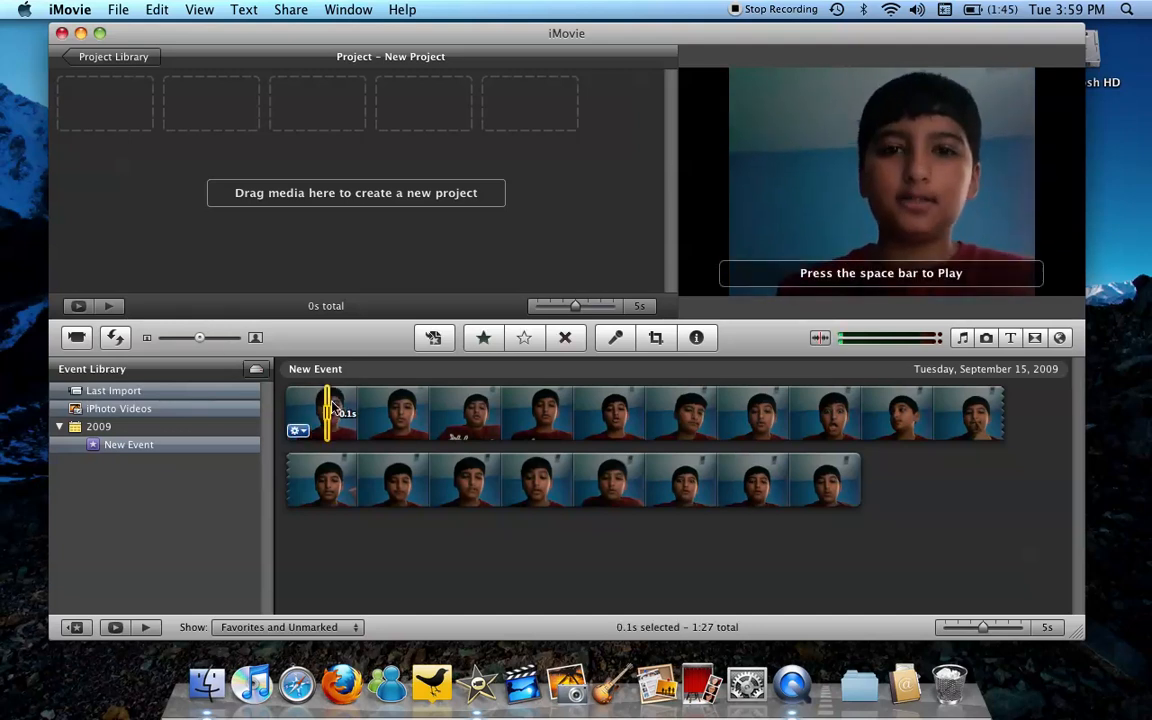
pyautogui.moveTo(330, 412); pyautogui.dragTo(364, 412)
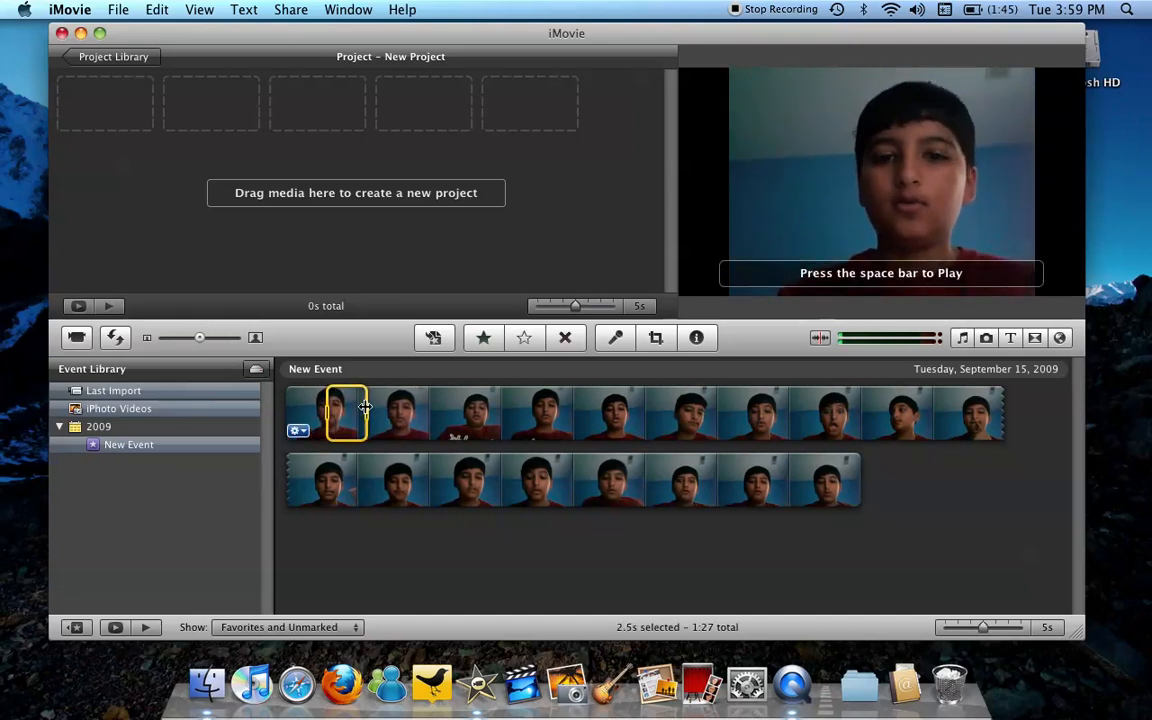
pyautogui.moveTo(348, 412); pyautogui.dragTo(328, 256)
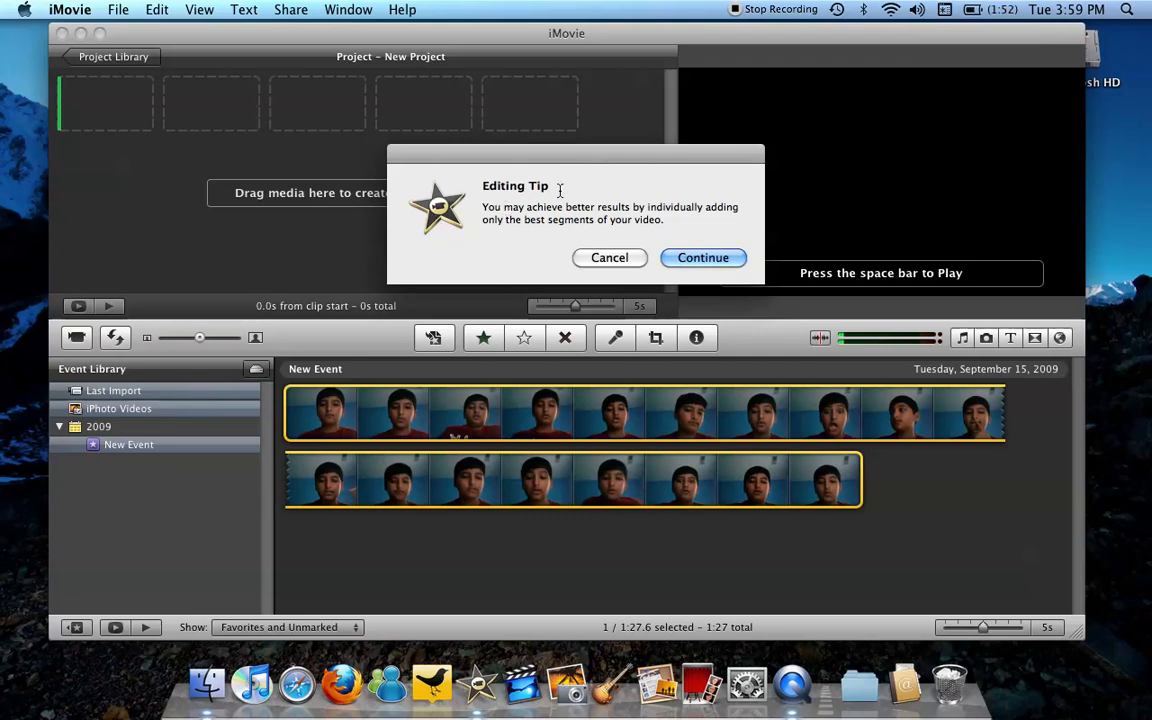
pyautogui.moveTo(454, 132)
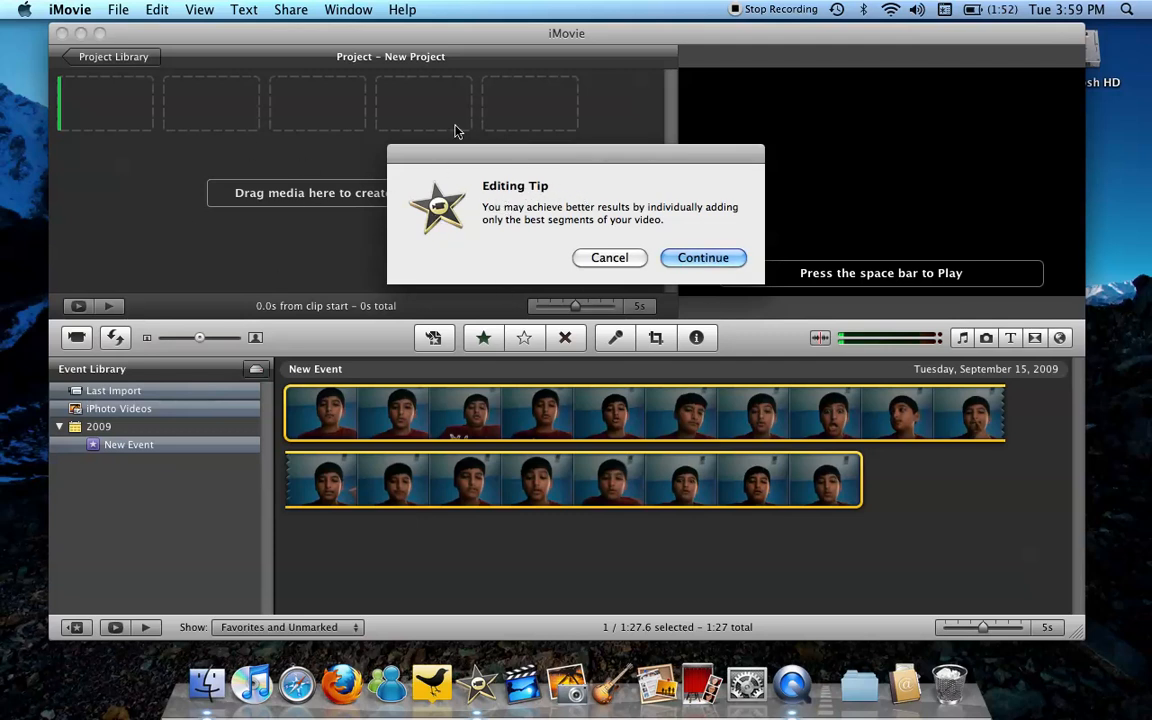
pyautogui.moveTo(930, 248)
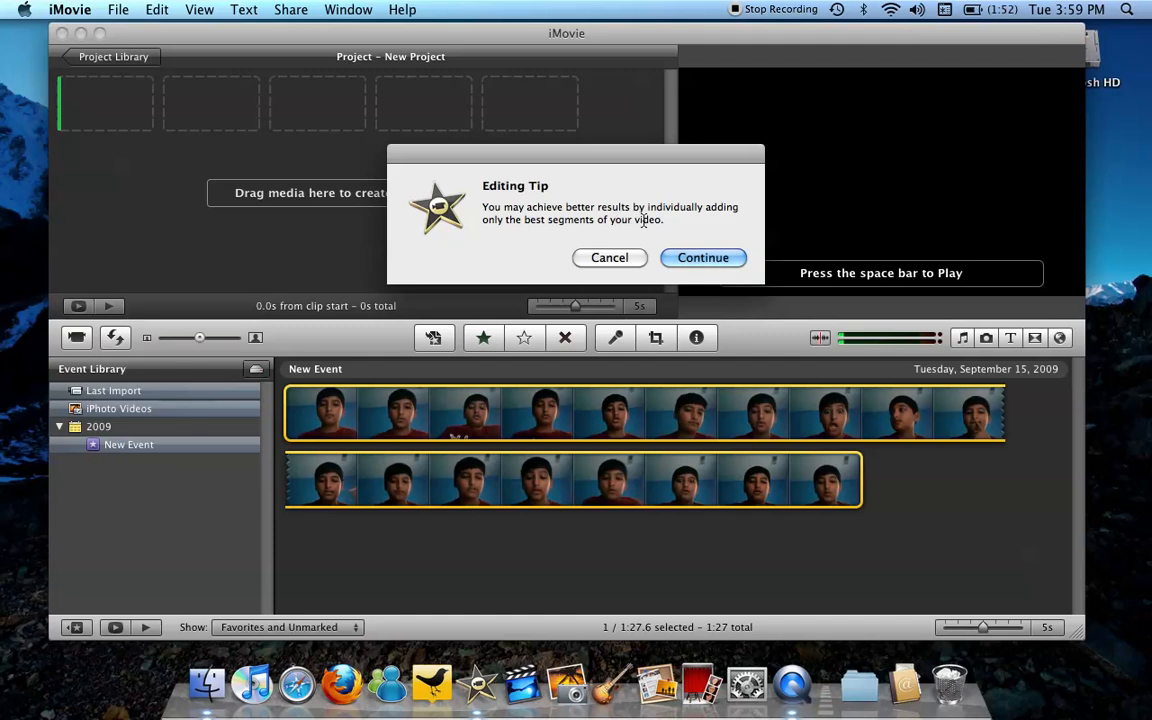
# Continue past the editing tip so the full 1:27 clip fills New Project
pyautogui.click(702, 256)
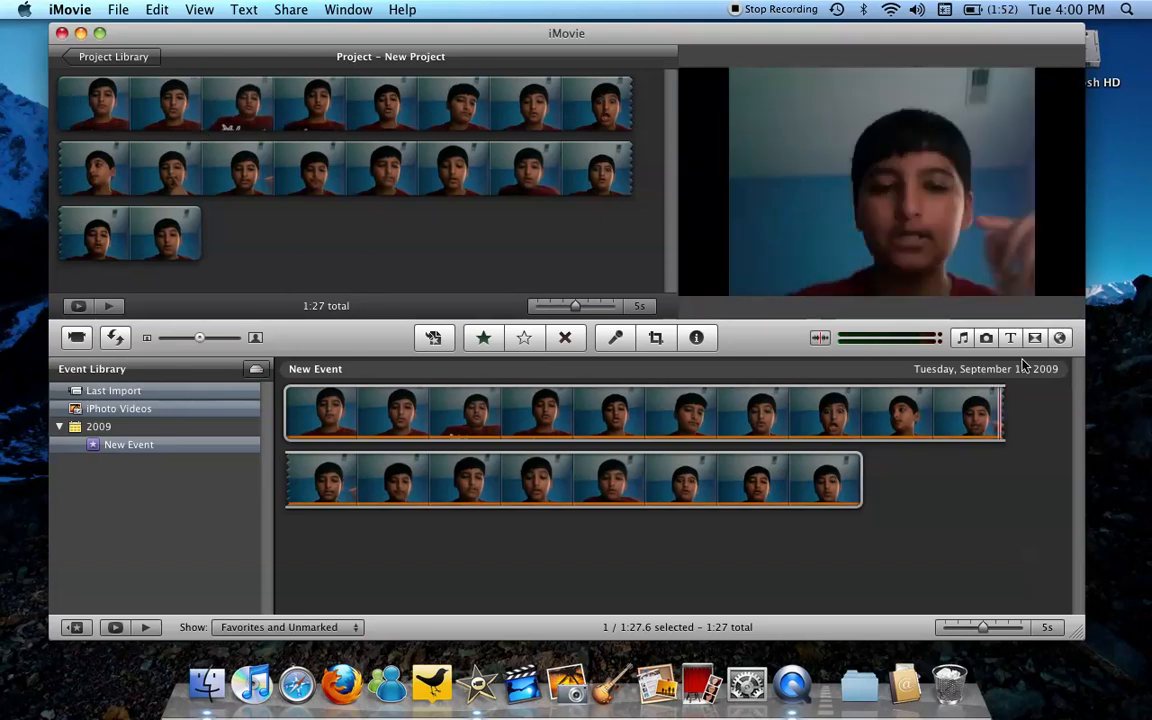
pyautogui.click(1008, 338)
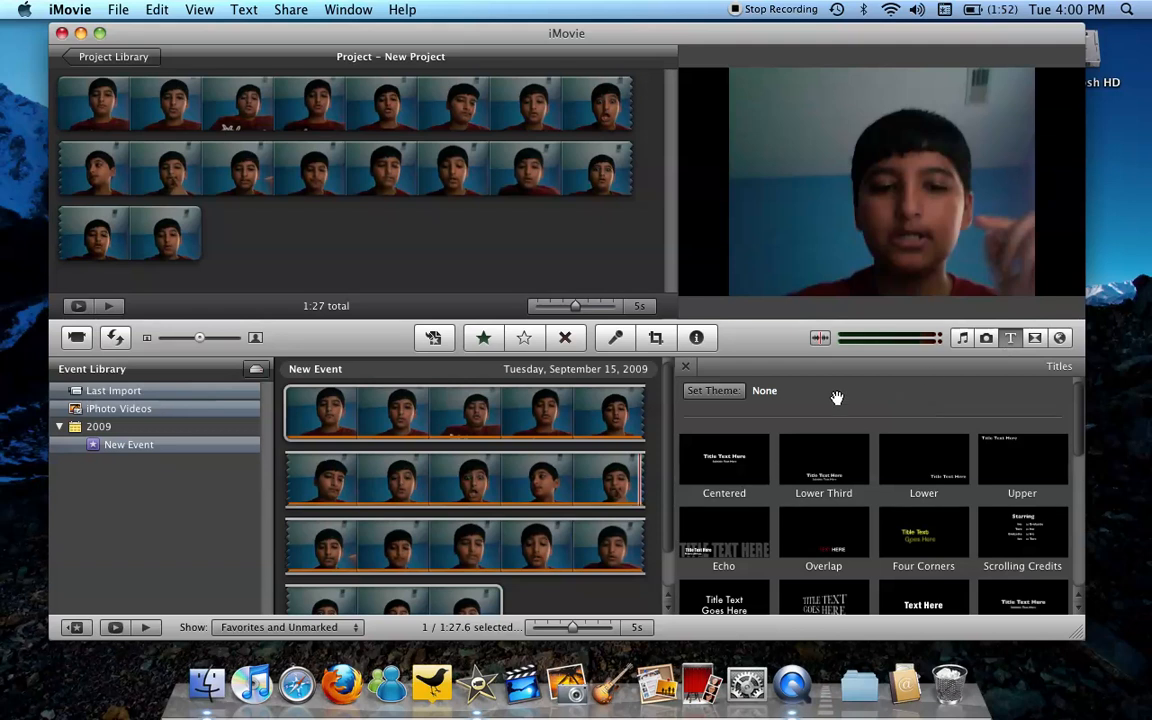
pyautogui.moveTo(1040, 432)
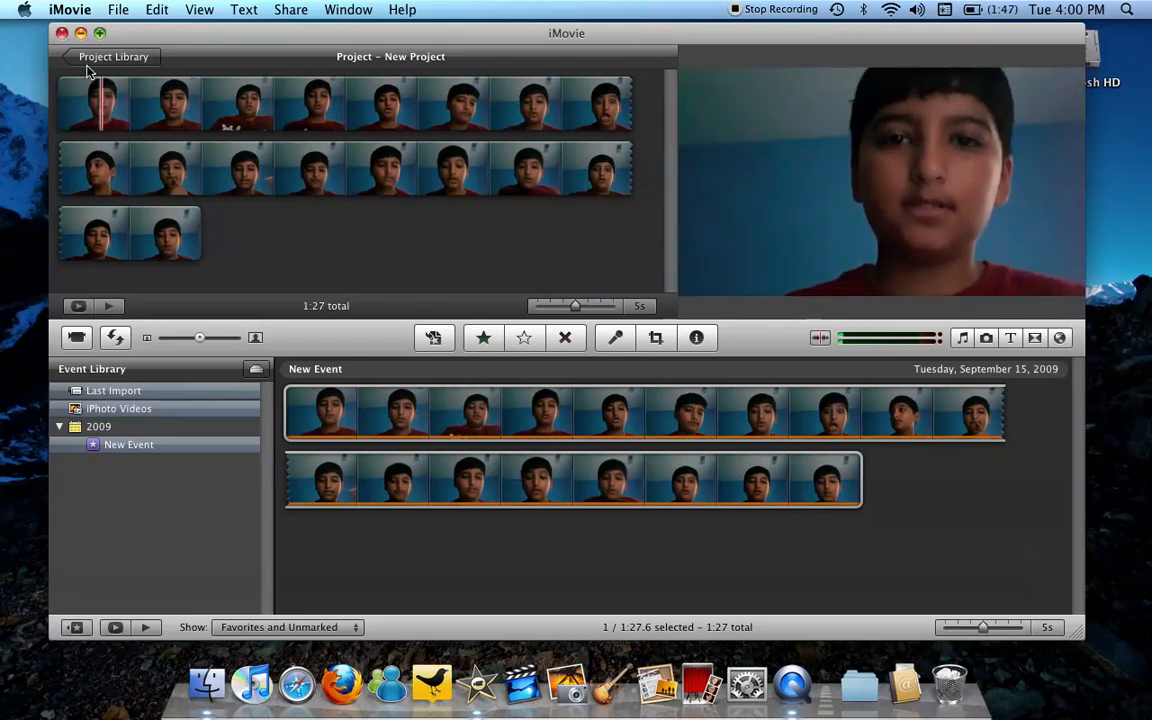
# From the Project Library, move the empty My First Project to the trash
pyautogui.click(112, 56)
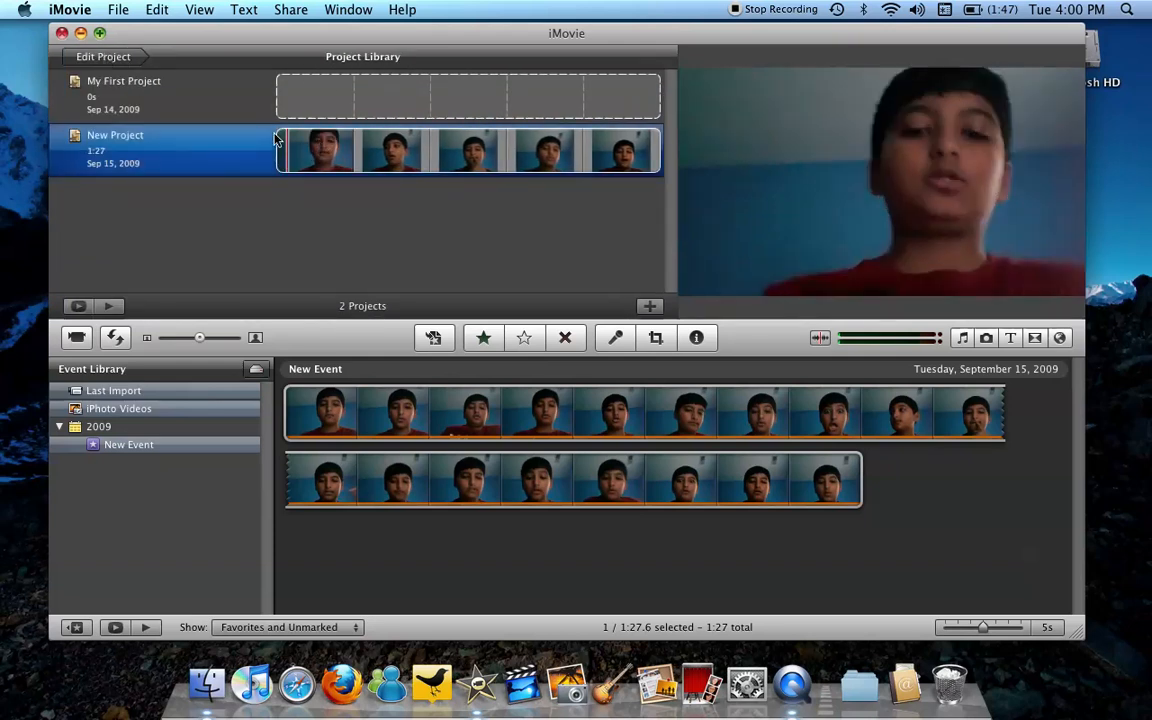
pyautogui.click(124, 96)
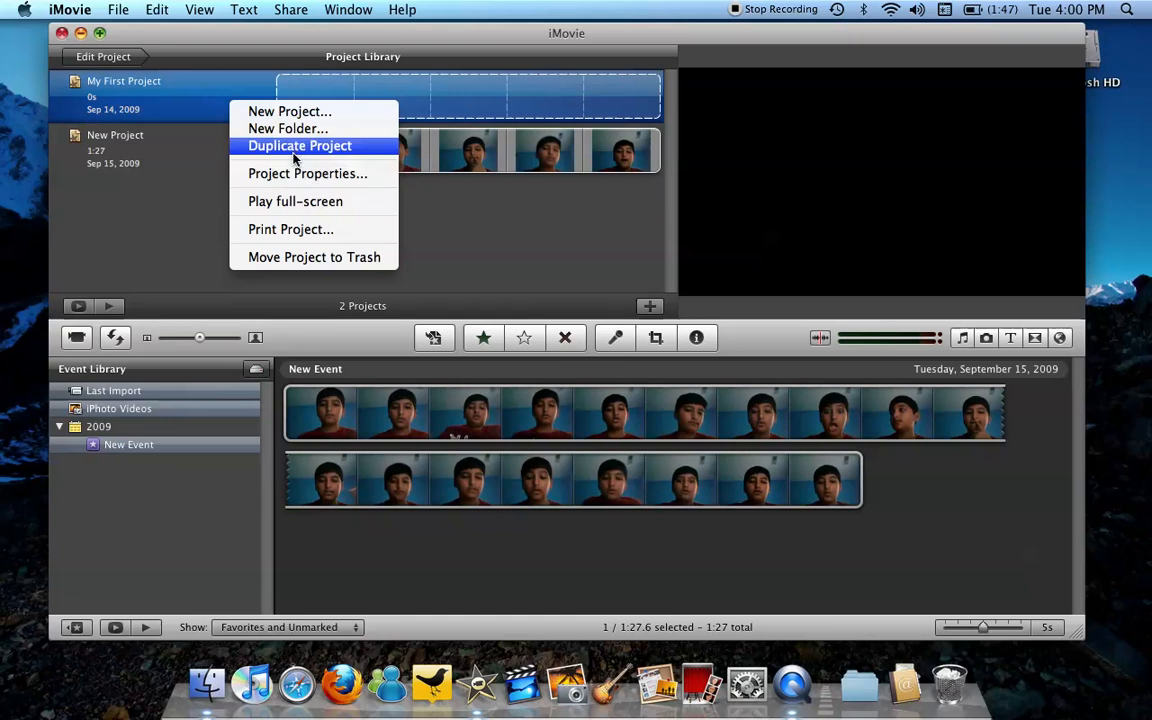
pyautogui.moveTo(314, 256)
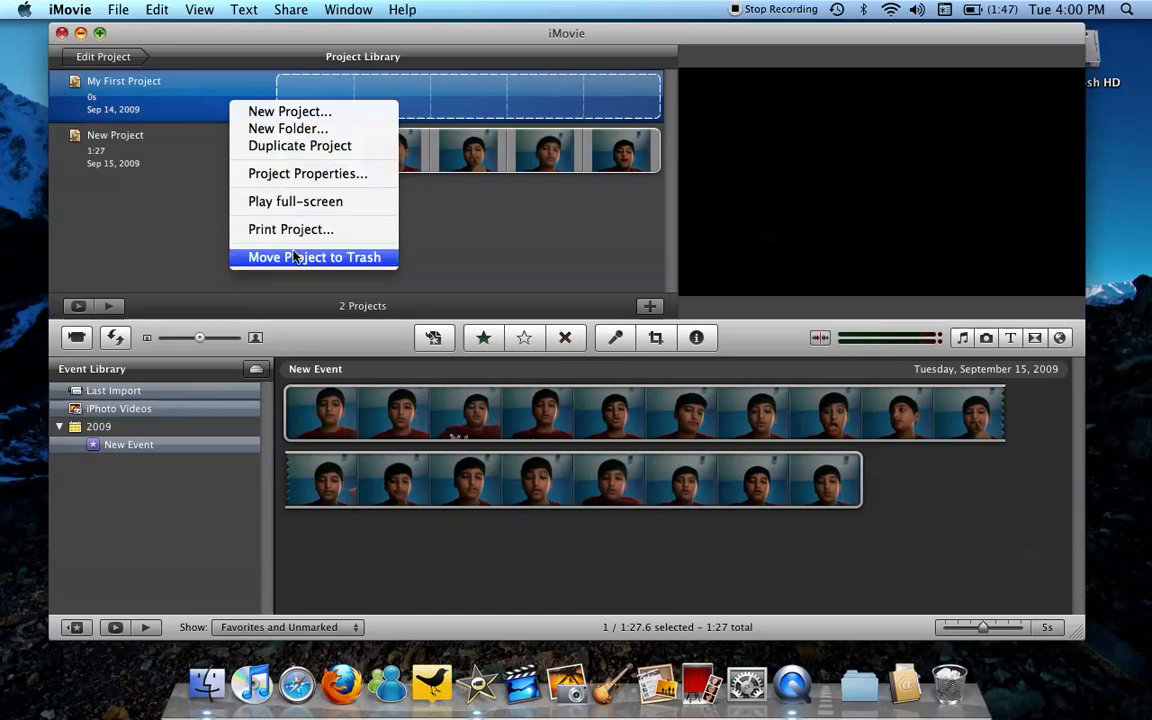
pyautogui.click(314, 256)
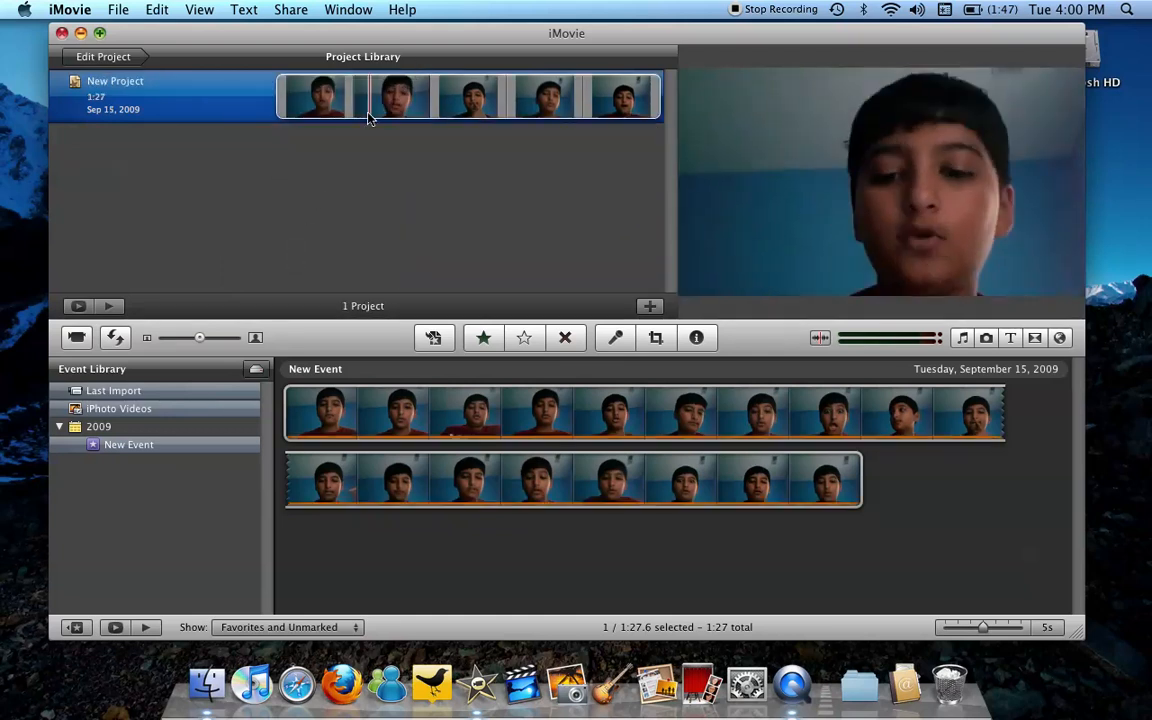
pyautogui.rightClick(370, 96)
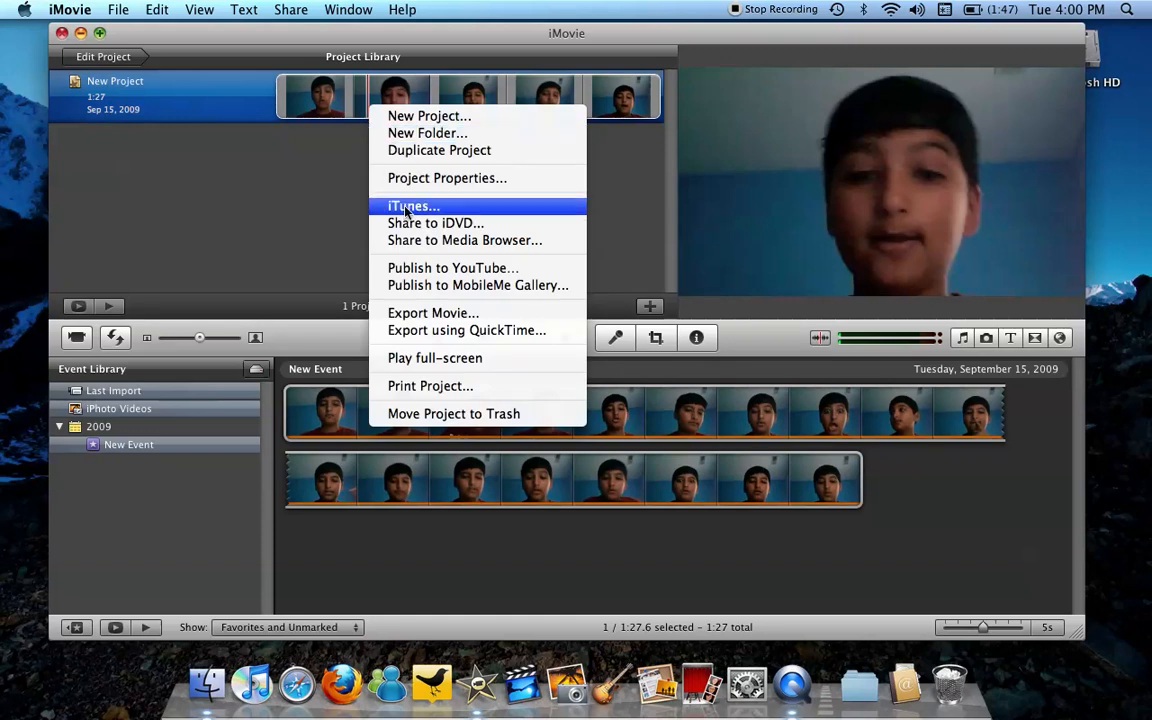
pyautogui.moveTo(452, 268)
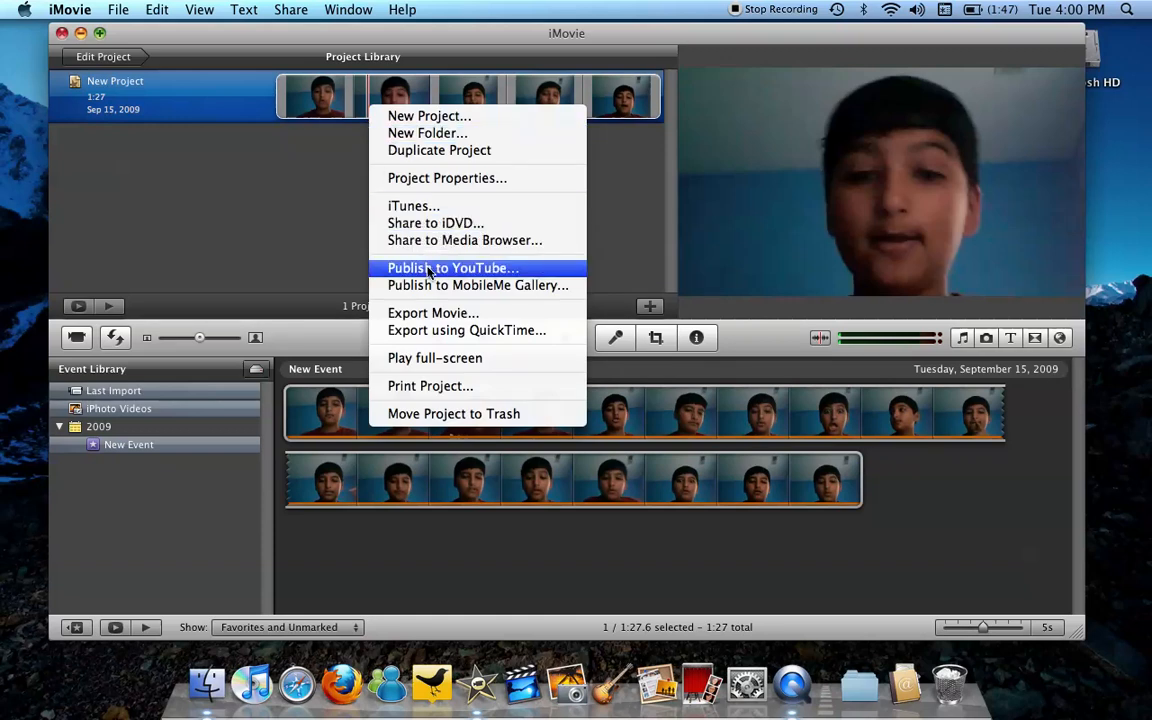
pyautogui.click(452, 268)
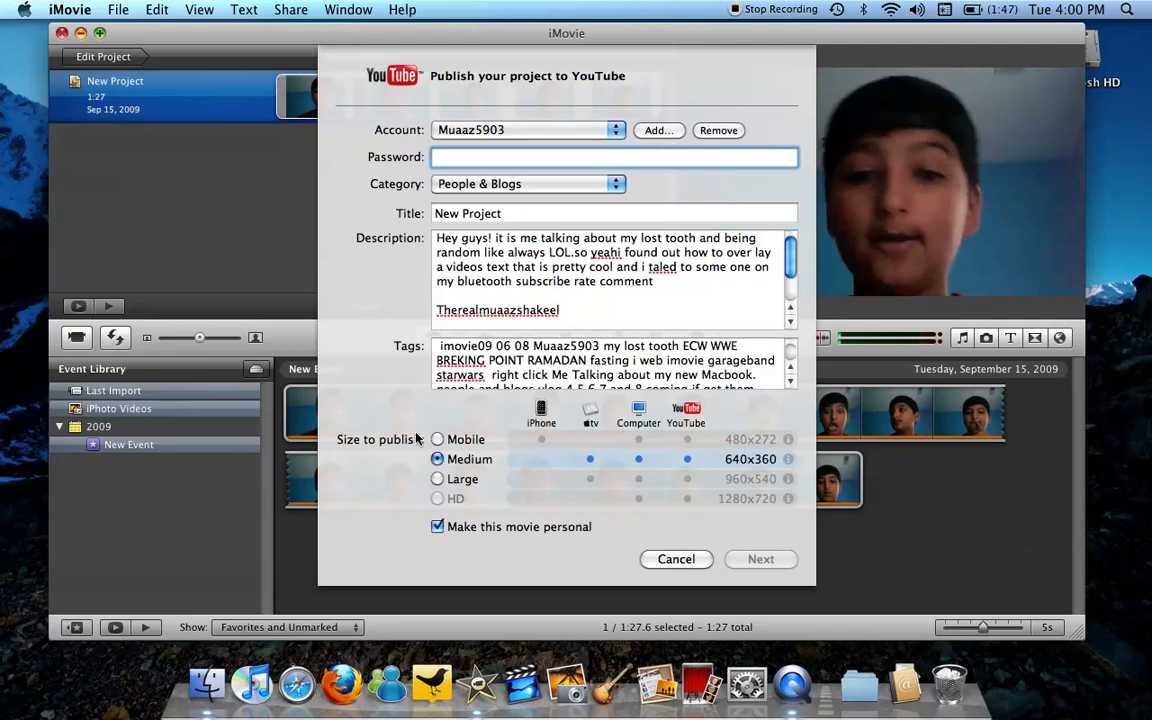
pyautogui.moveTo(648, 500)
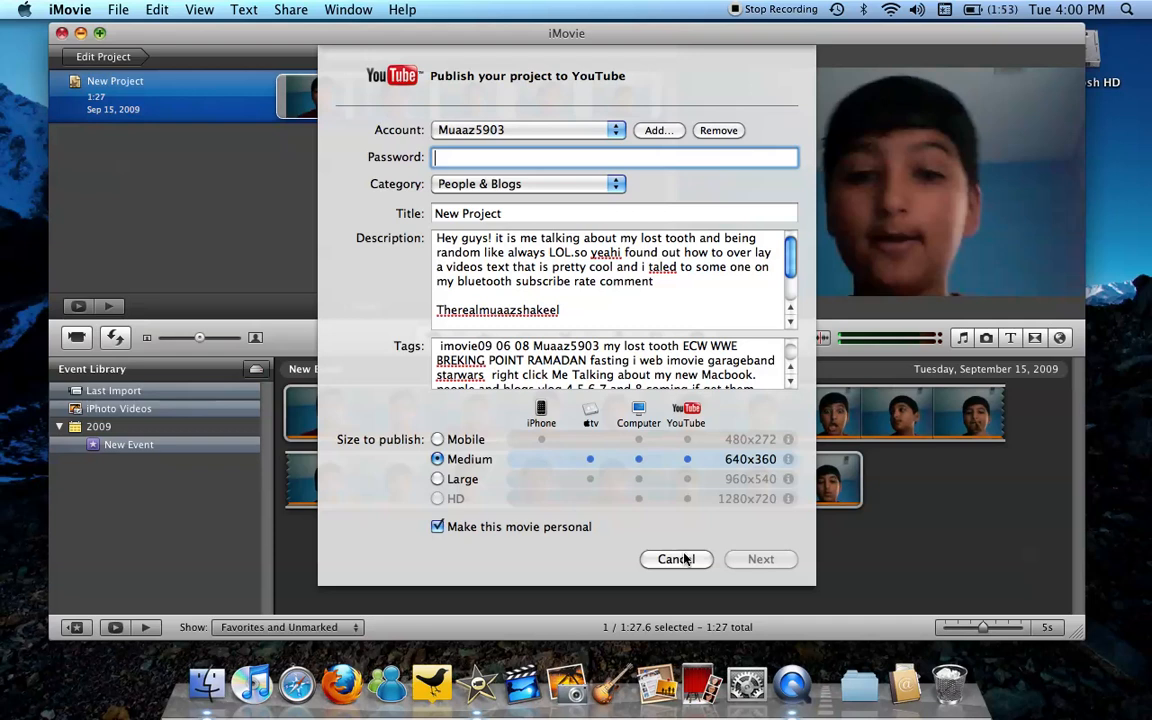
pyautogui.click(676, 560)
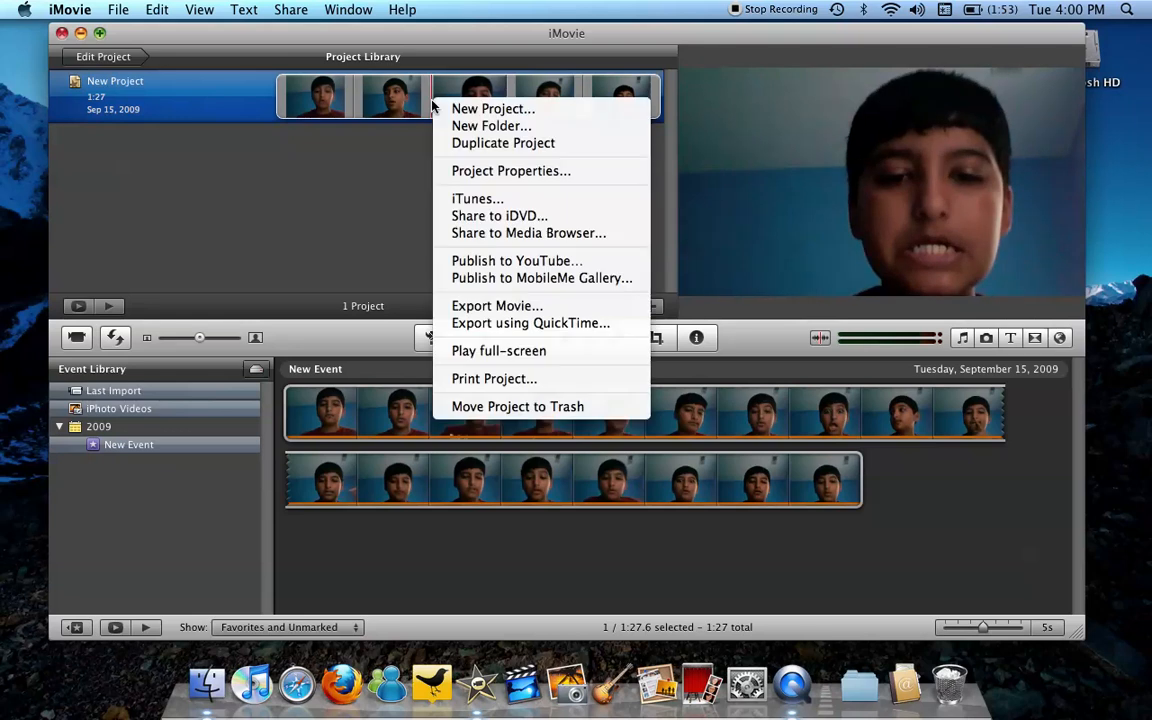
pyautogui.moveTo(496, 306)
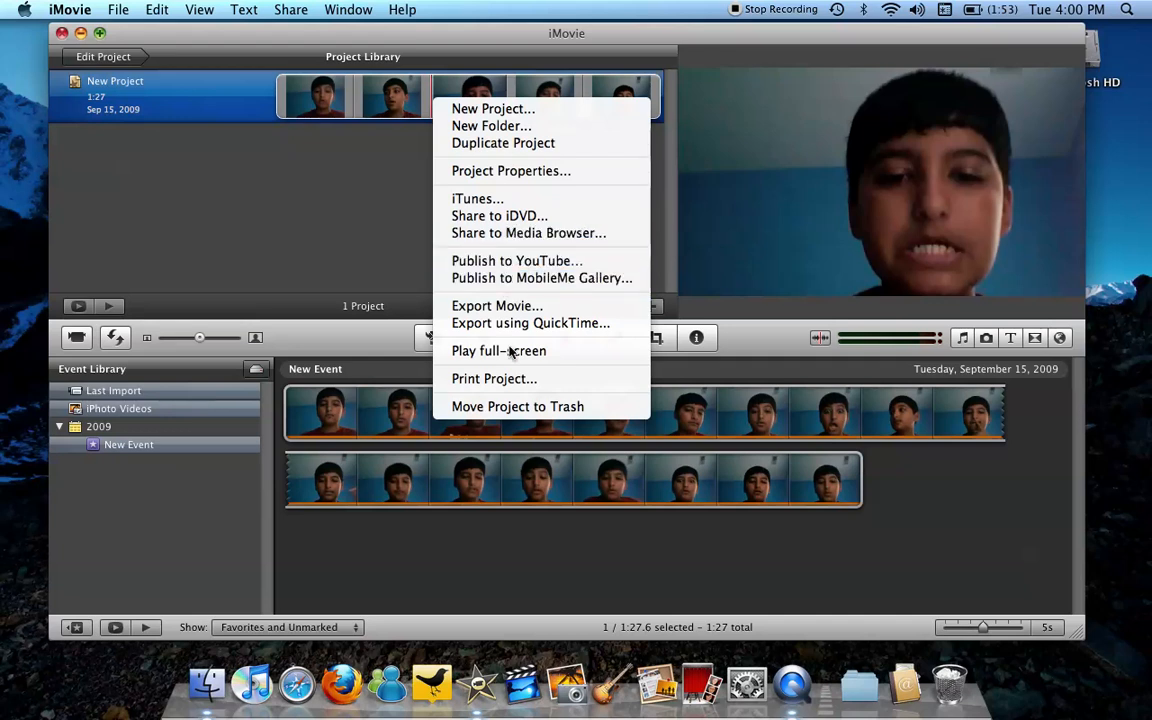
pyautogui.moveTo(516, 406)
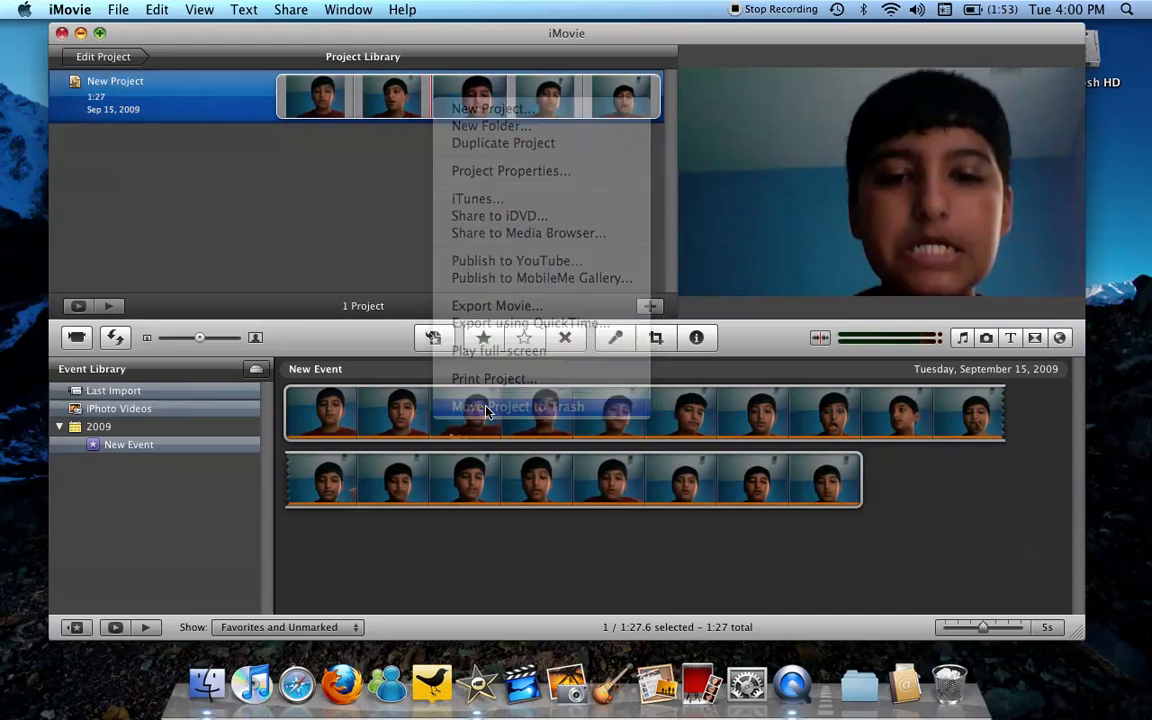
# Move New Project to the trash, leaving the library with 0 projects
pyautogui.click(516, 406)
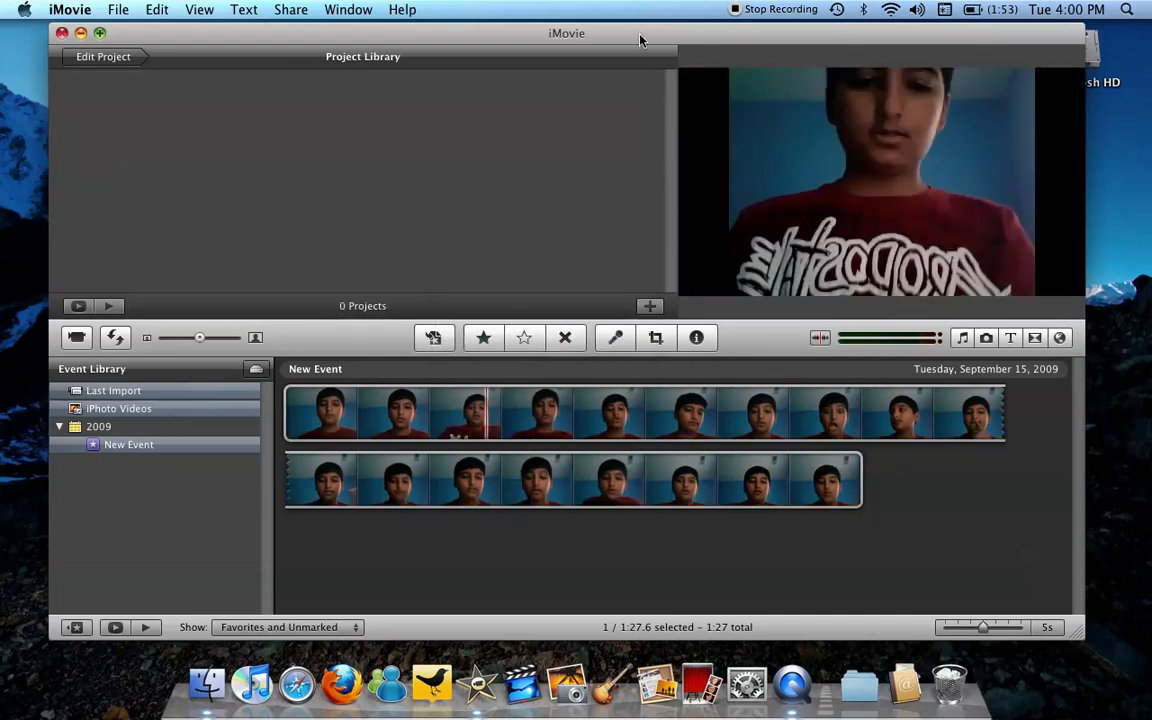